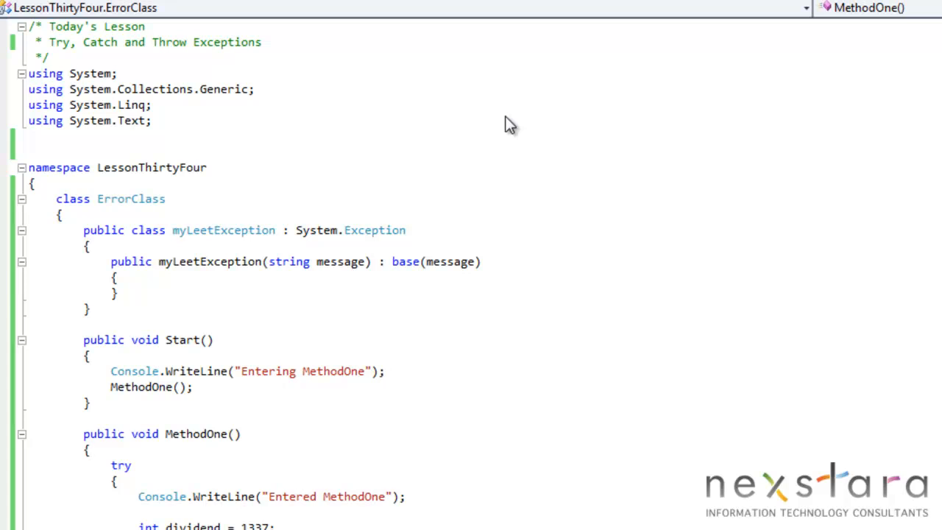
Step: Insert a temporary try snippet below the using lines and select its try placeholder
{"action": "left_click", "coordinate": [90, 449]}
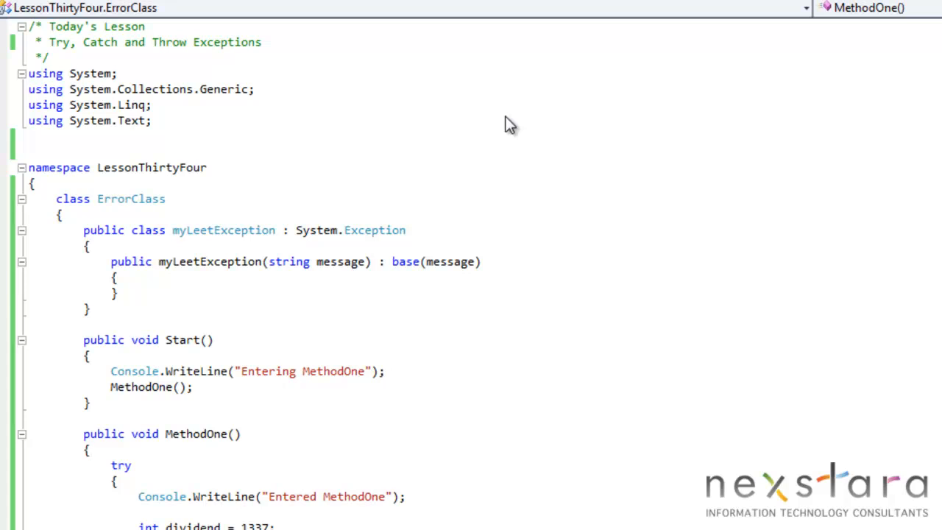
{"action": "mouse_move", "coordinate": [82, 156]}
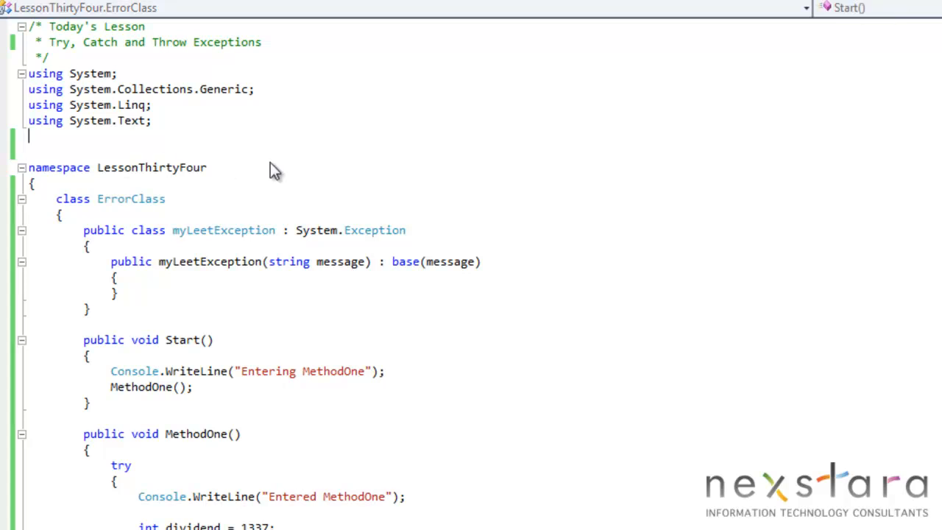
{"action": "type", "text": "try"}
{"action": "type", "text": "{"}
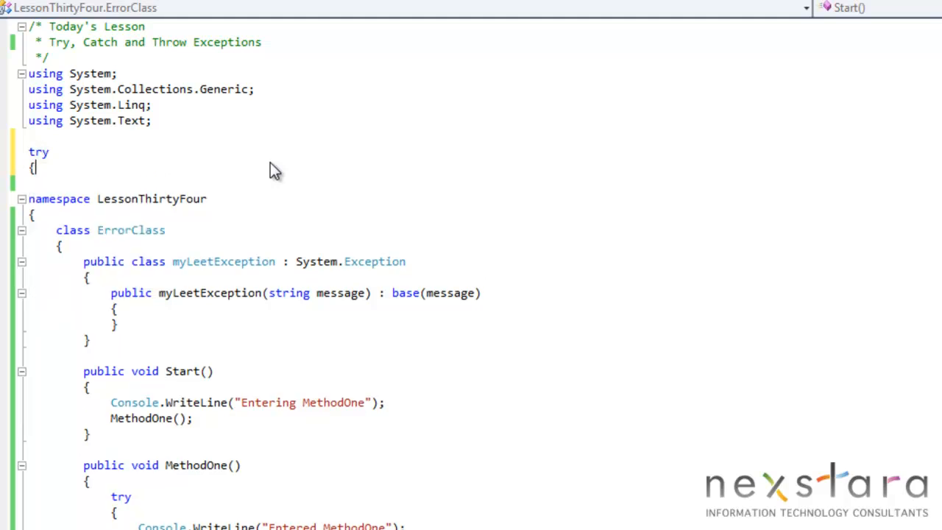
{"action": "type", "text": "xxx }"}
{"action": "type", "text": "catch"}
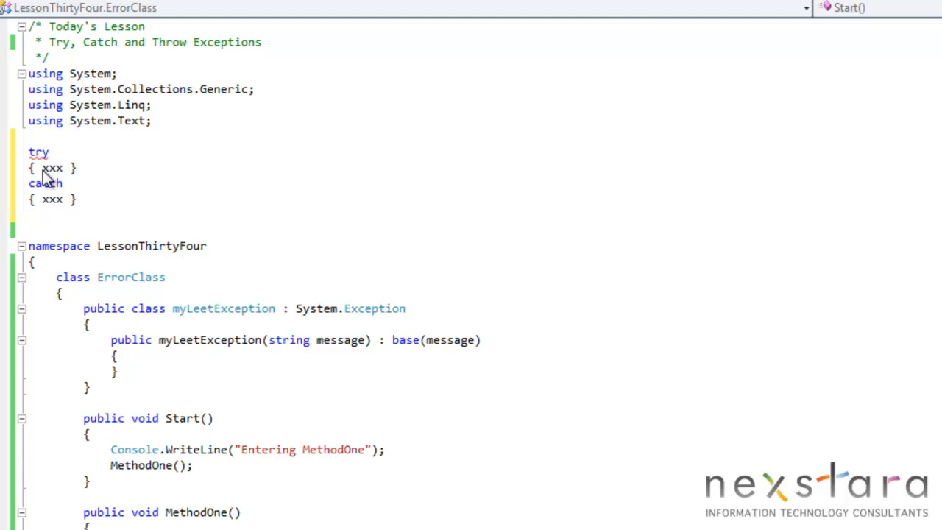
{"action": "double_click", "coordinate": [53, 168]}
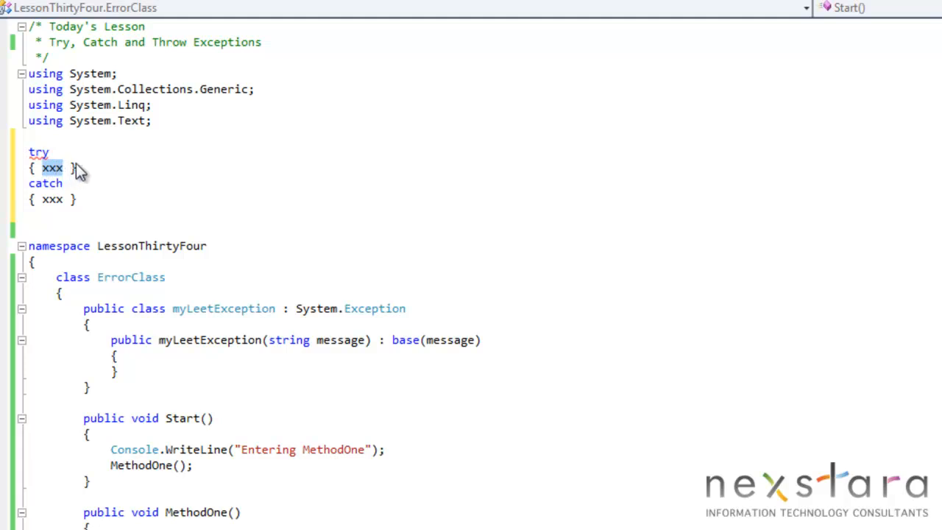
{"action": "mouse_move", "coordinate": [57, 188]}
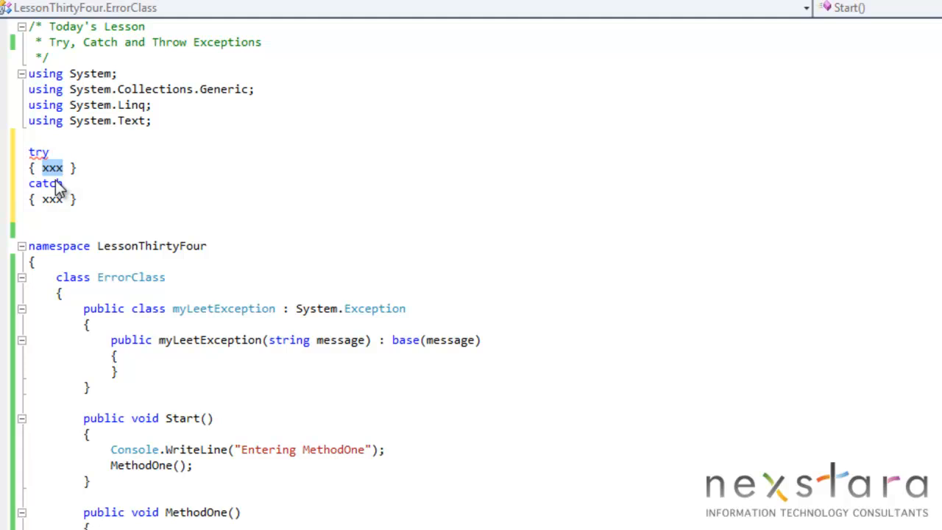
{"action": "mouse_move", "coordinate": [80, 158]}
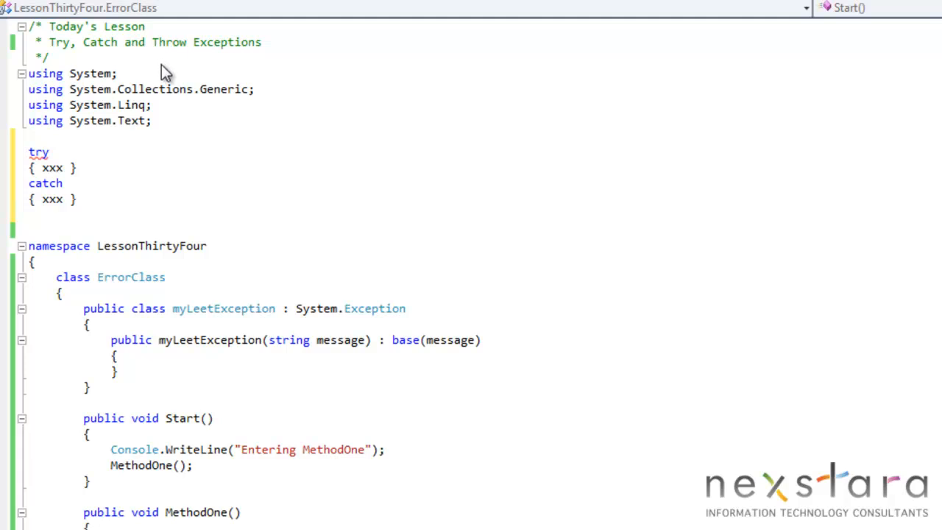
{"action": "mouse_move", "coordinate": [58, 208]}
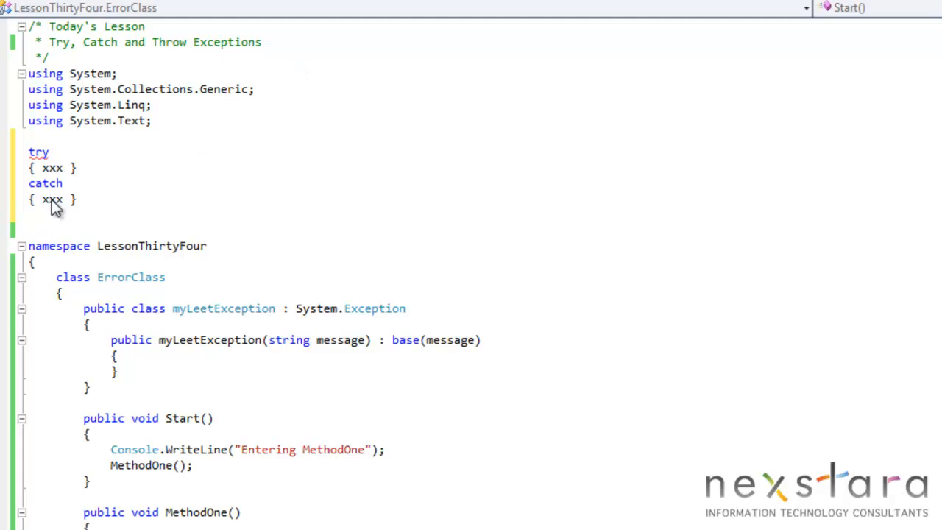
Step: Select and delete the temporary try/catch outline
{"action": "double_click", "coordinate": [52, 200]}
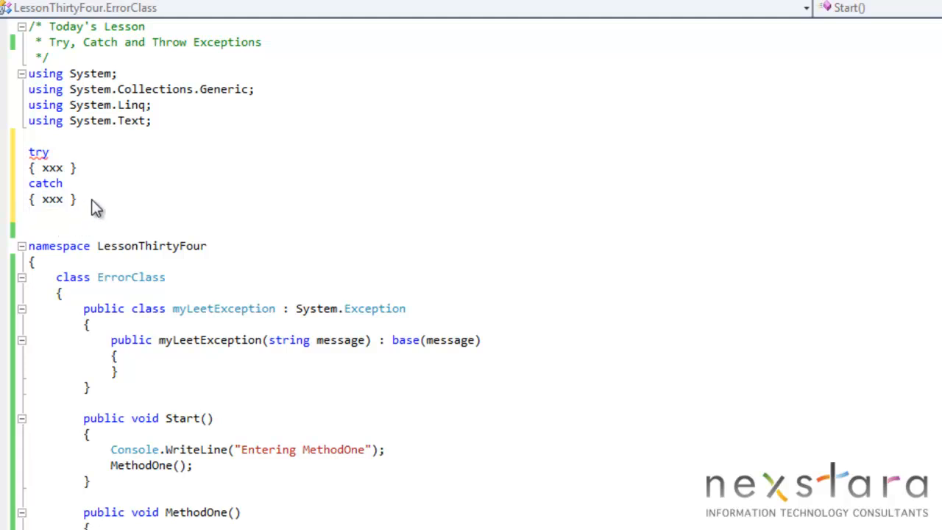
{"action": "left_click_drag", "start_coordinate": [33, 151], "coordinate": [66, 199]}
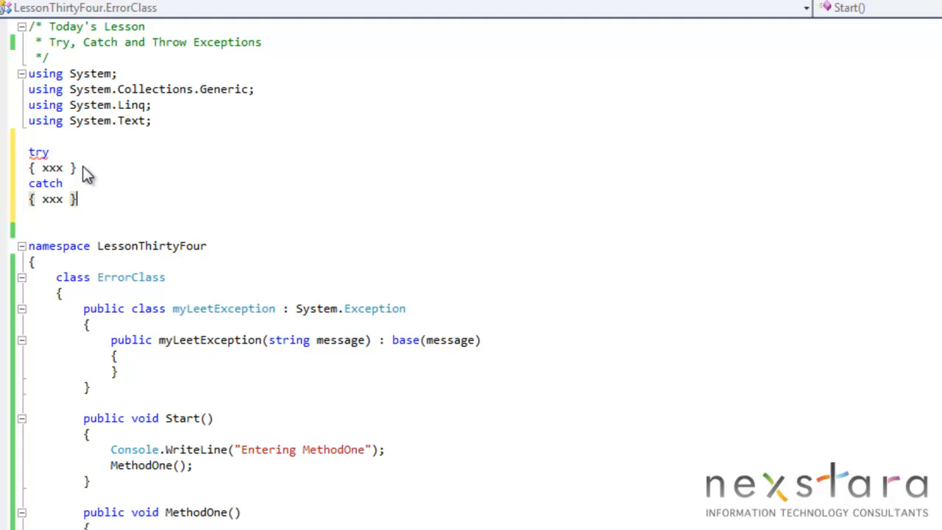
{"action": "double_click", "coordinate": [52, 167]}
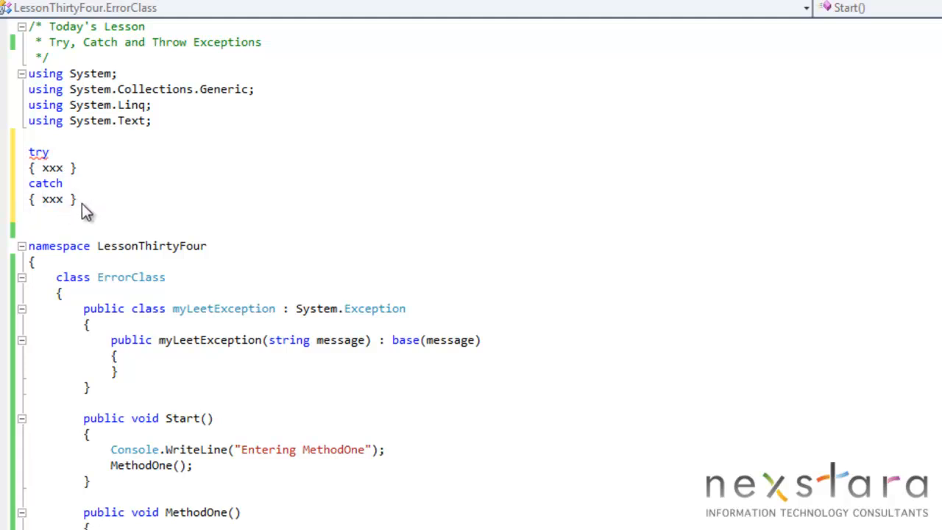
{"action": "left_click_drag", "start_coordinate": [29, 151], "coordinate": [78, 200]}
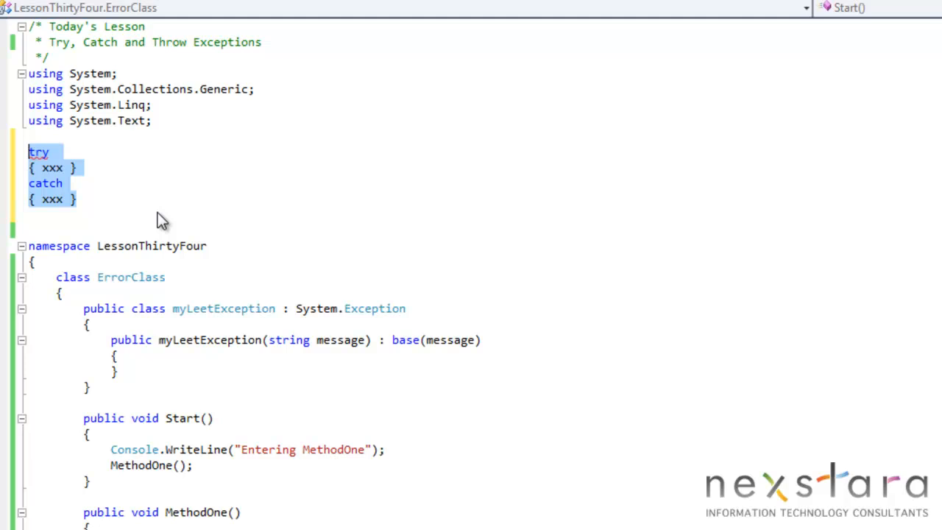
{"action": "key", "text": "Delete"}
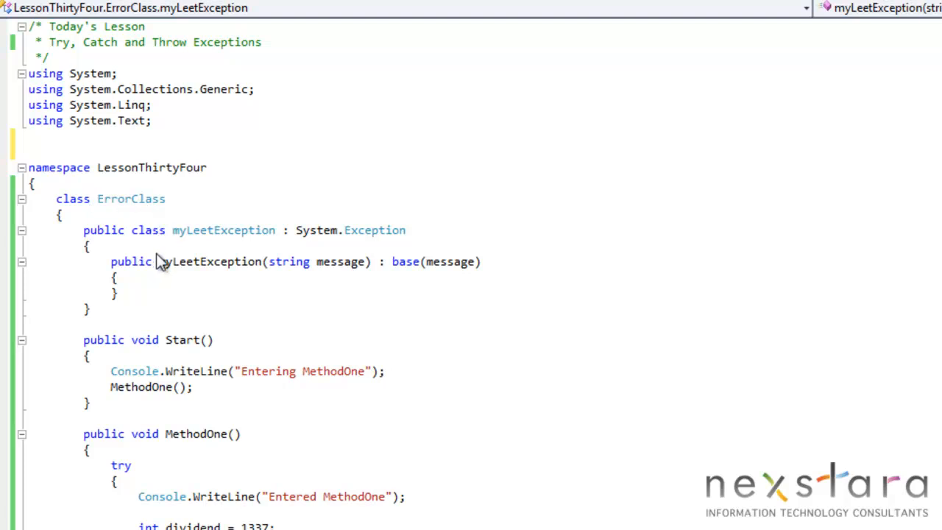
Step: Scroll down to view MethodOne's try block and both catch handlers
{"action": "left_click_drag", "start_coordinate": [83, 229], "coordinate": [88, 309]}
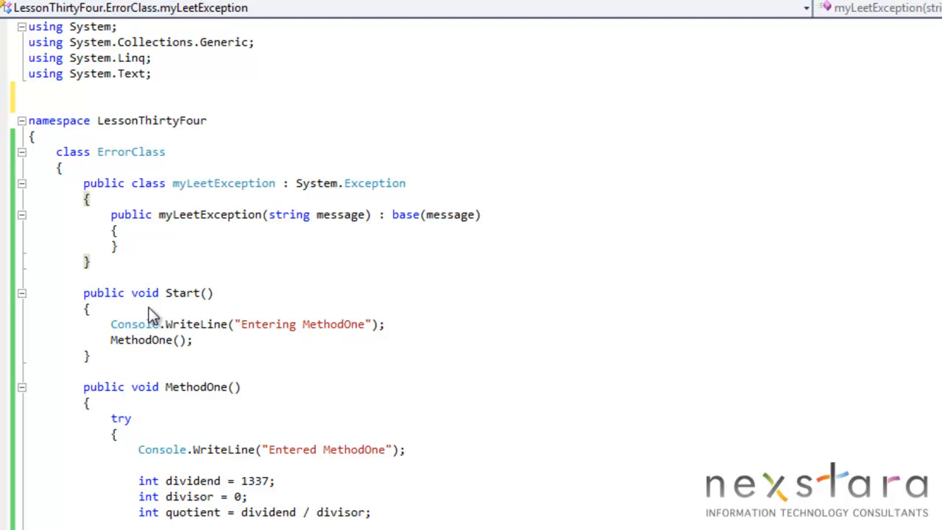
{"action": "mouse_move", "coordinate": [183, 346]}
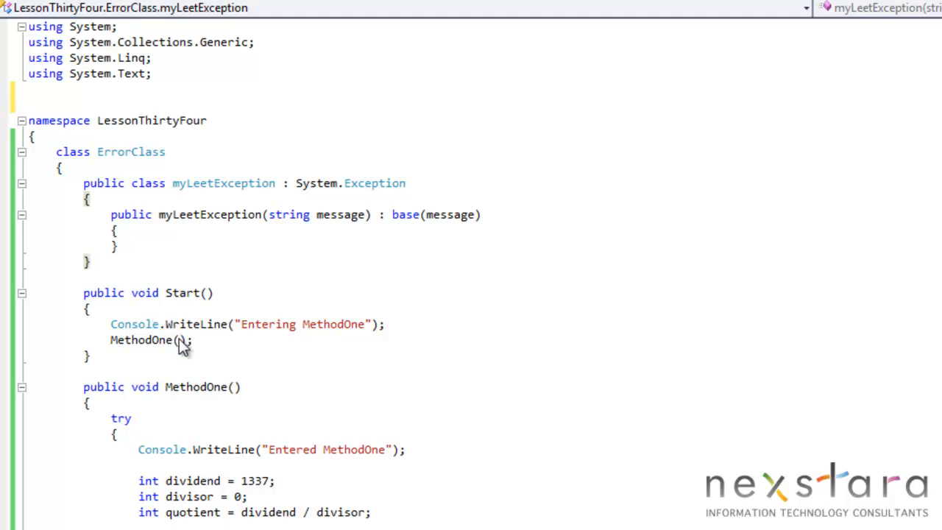
{"action": "mouse_move", "coordinate": [69, 305]}
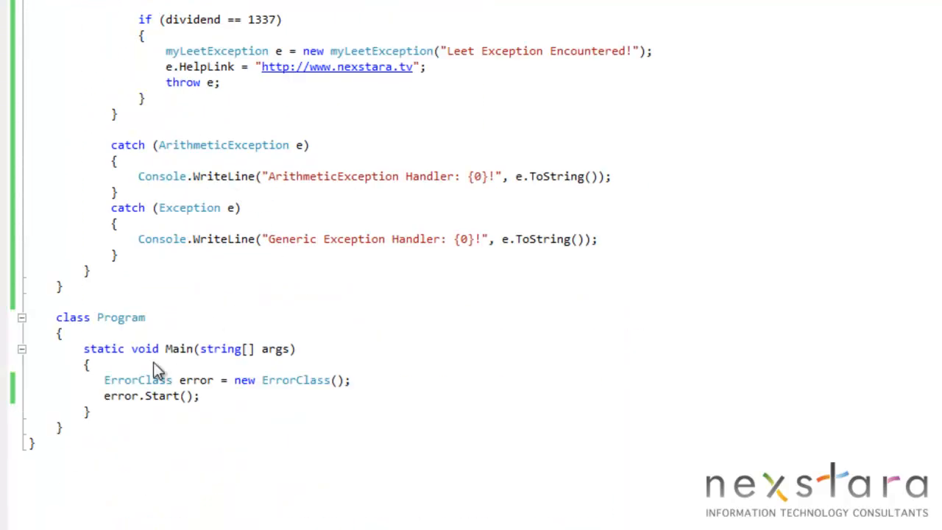
{"action": "mouse_move", "coordinate": [111, 390]}
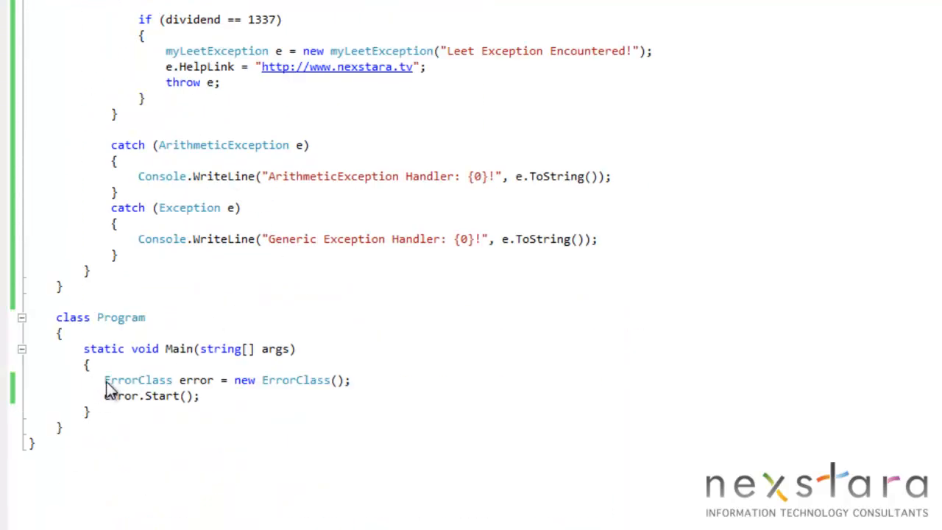
{"action": "mouse_move", "coordinate": [334, 398]}
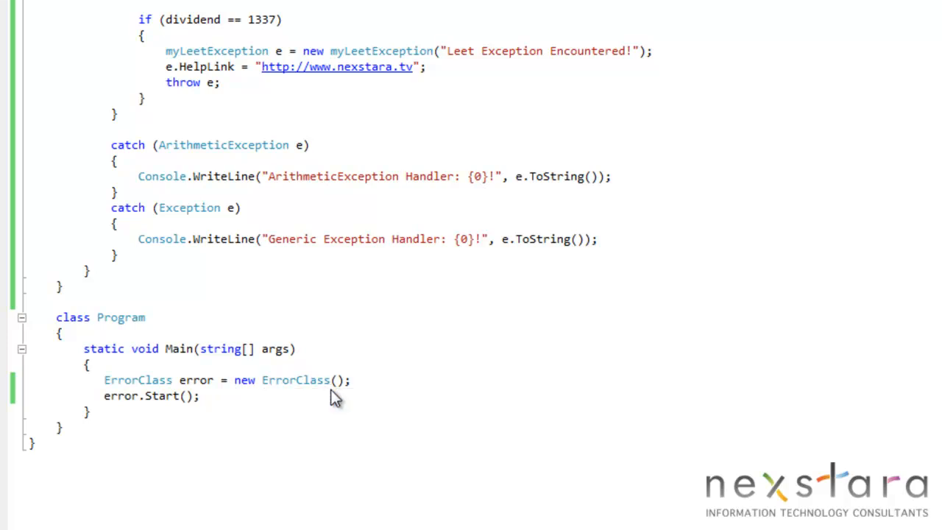
{"action": "mouse_move", "coordinate": [152, 414]}
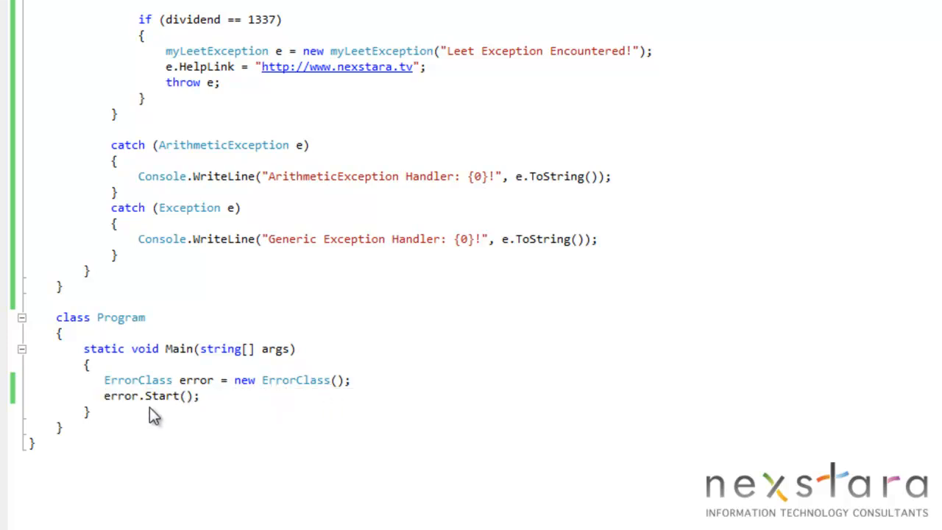
{"action": "mouse_move", "coordinate": [183, 411]}
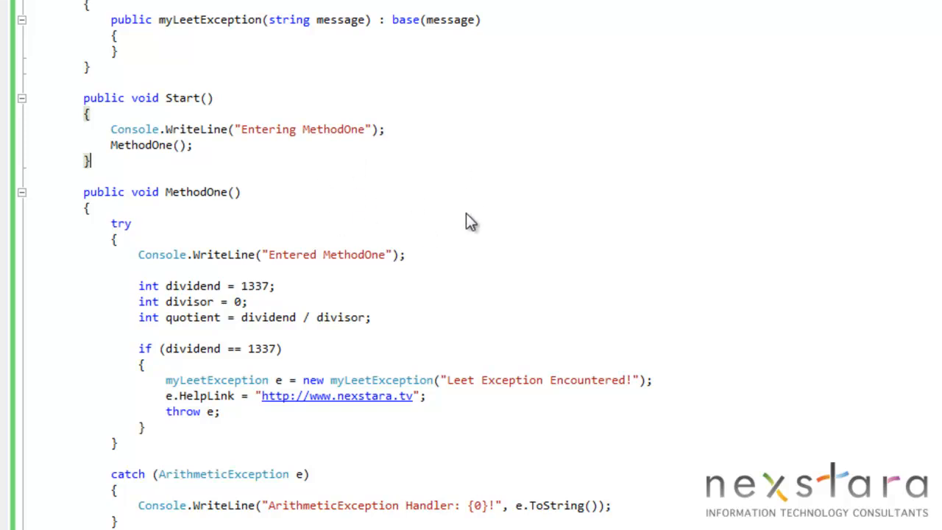
{"action": "mouse_move", "coordinate": [154, 145]}
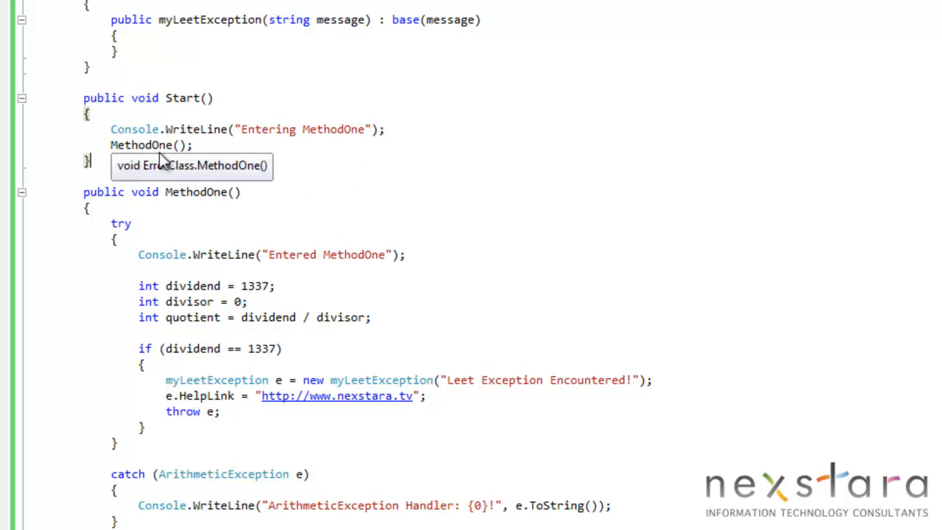
{"action": "mouse_move", "coordinate": [242, 160]}
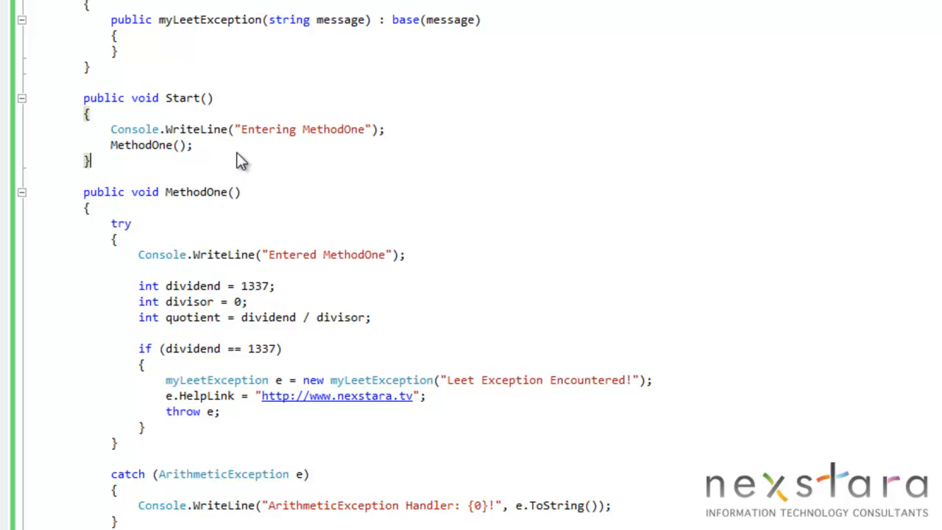
{"action": "scroll", "scroll_direction": "down", "scroll_amount": 3}
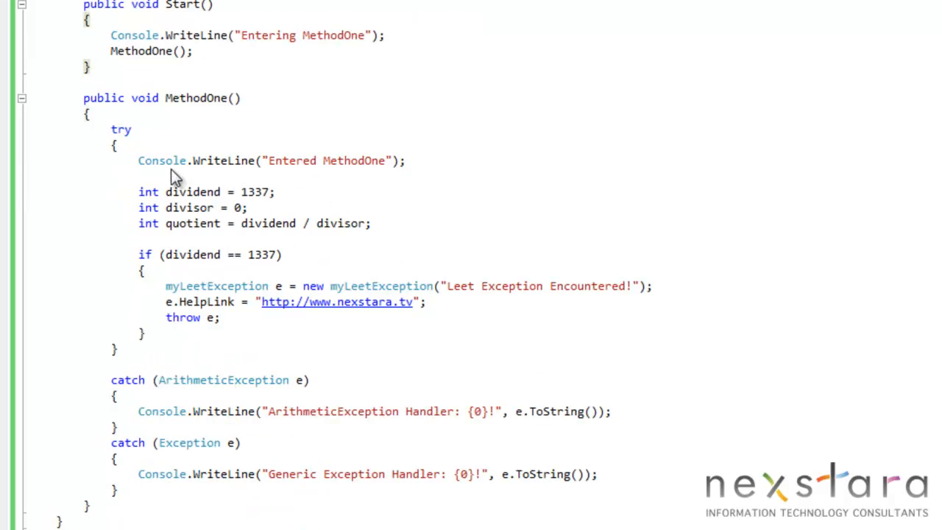
{"action": "mouse_move", "coordinate": [429, 172]}
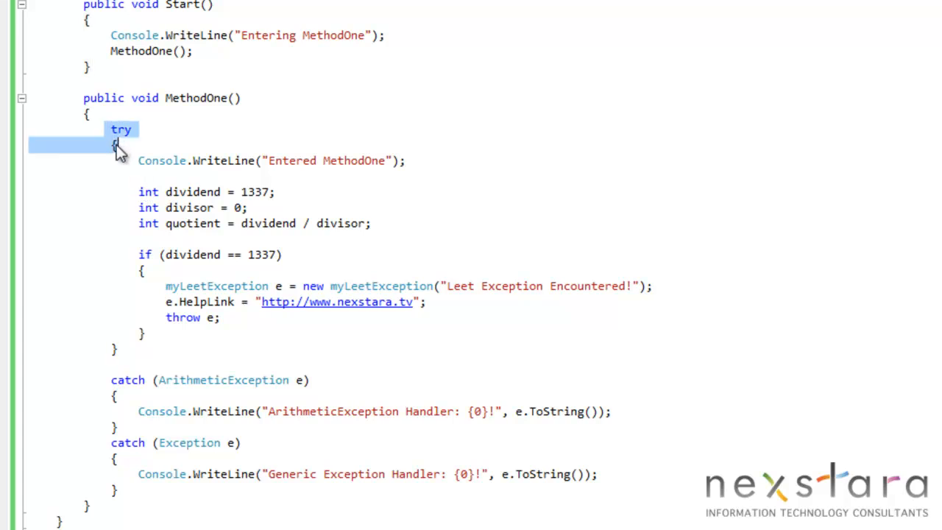
{"action": "mouse_move", "coordinate": [142, 350]}
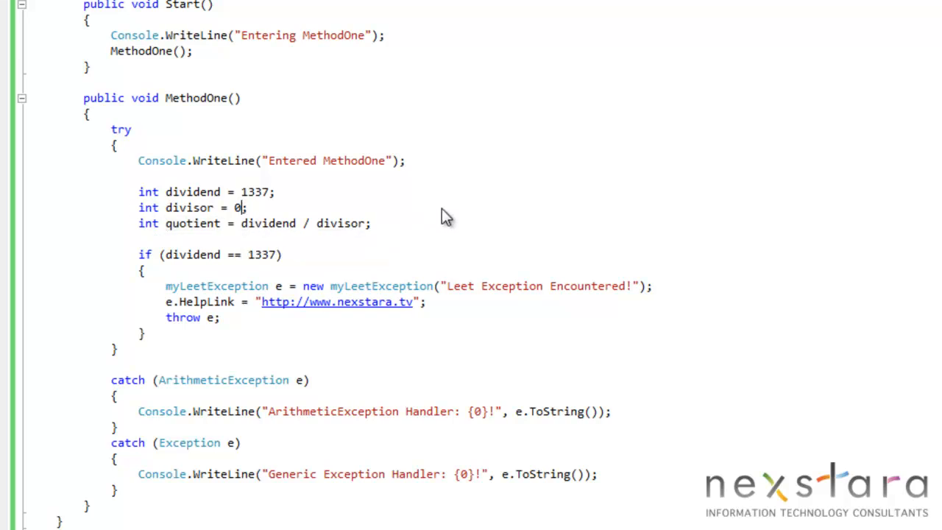
{"action": "mouse_move", "coordinate": [419, 233]}
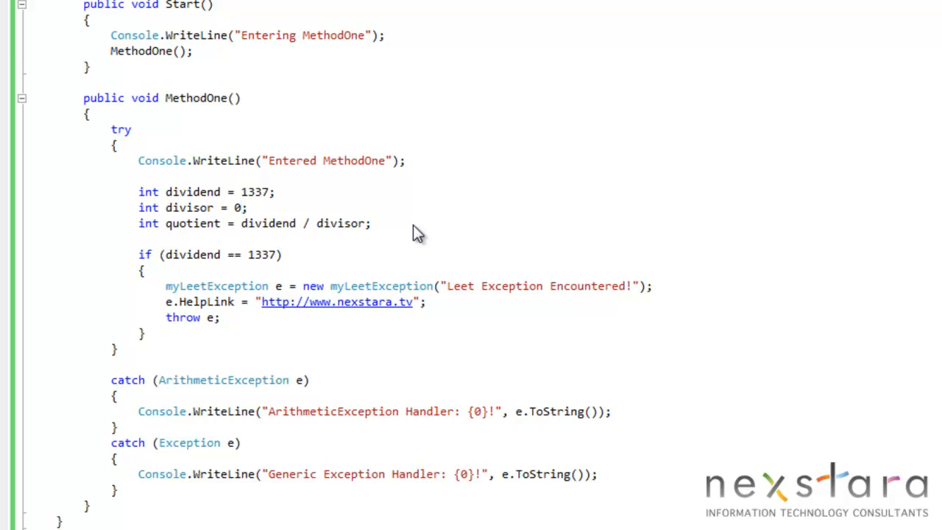
{"action": "mouse_move", "coordinate": [403, 243]}
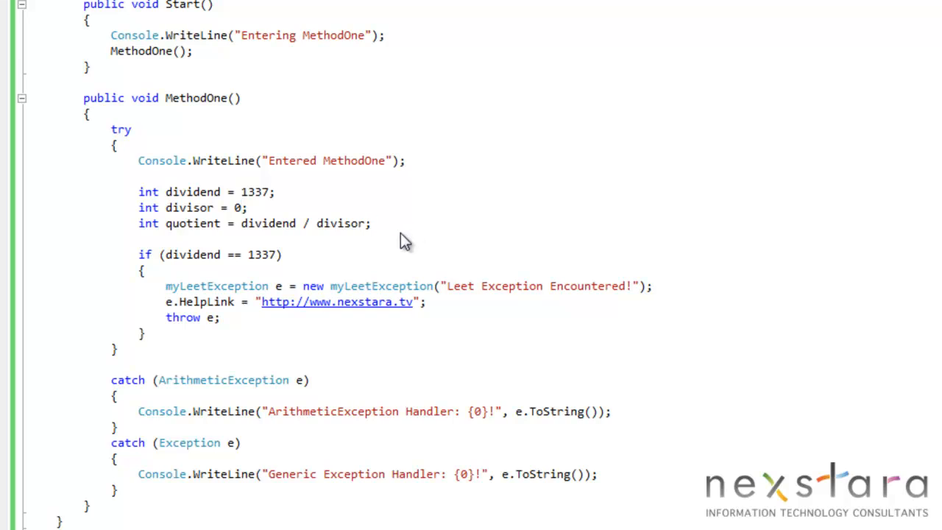
{"action": "scroll", "scroll_direction": "down", "scroll_amount": 3}
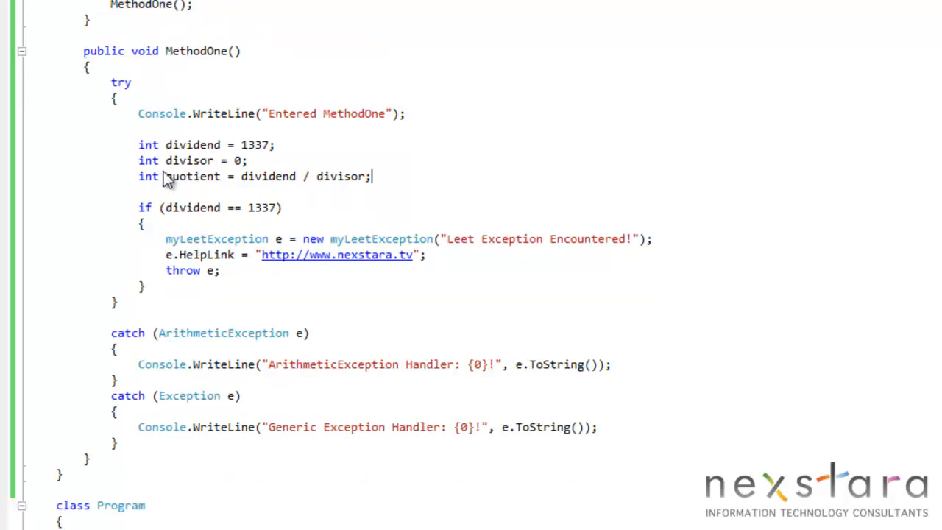
{"action": "mouse_move", "coordinate": [202, 183]}
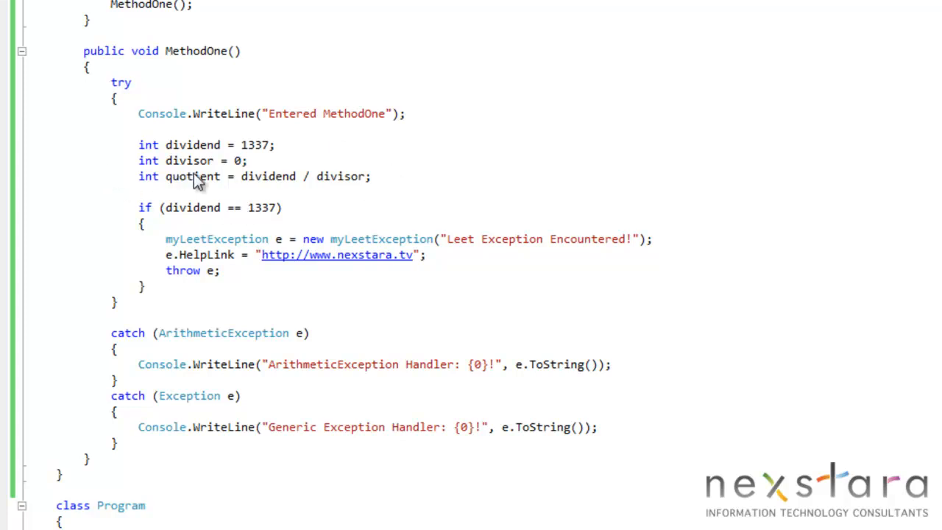
{"action": "mouse_move", "coordinate": [100, 210]}
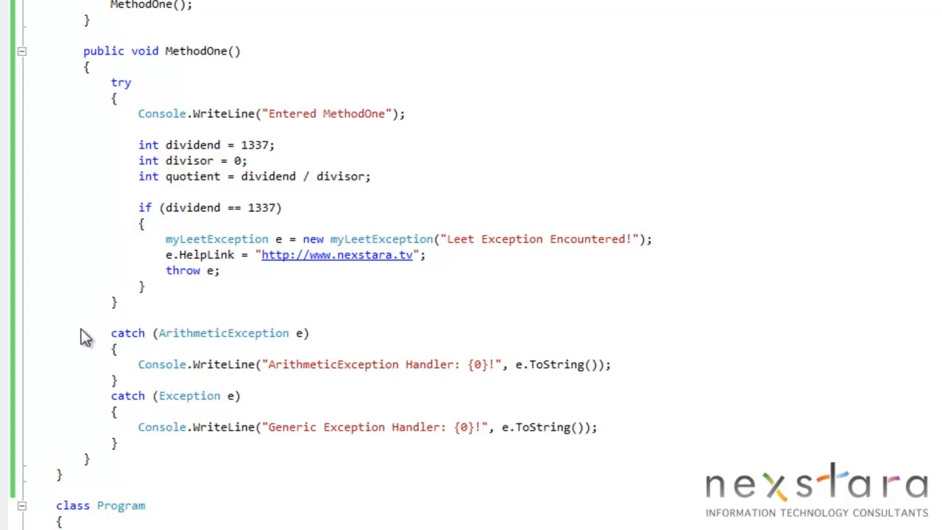
{"action": "mouse_move", "coordinate": [86, 351]}
{"action": "type", "text": "/*      "}
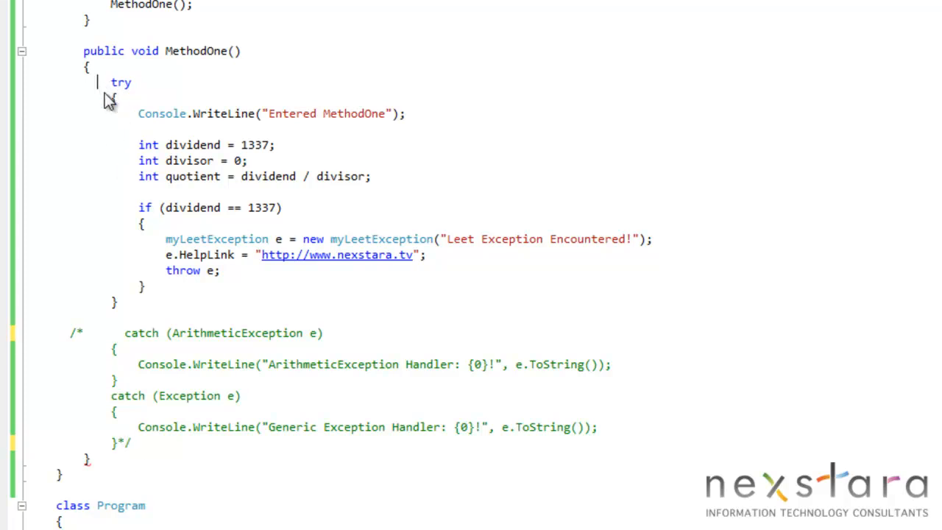
Step: Comment out the try keyword in MethodOne with //
{"action": "type", "text": "//"}
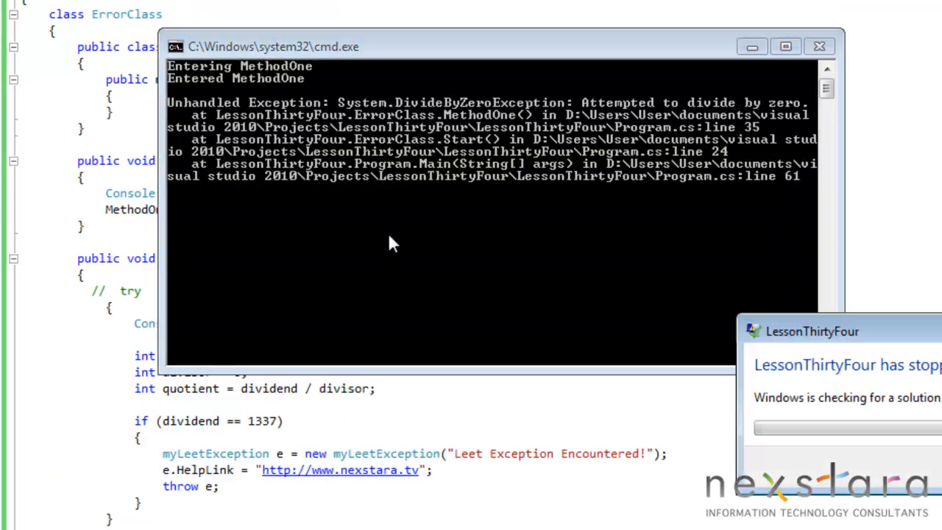
{"action": "mouse_move", "coordinate": [526, 168]}
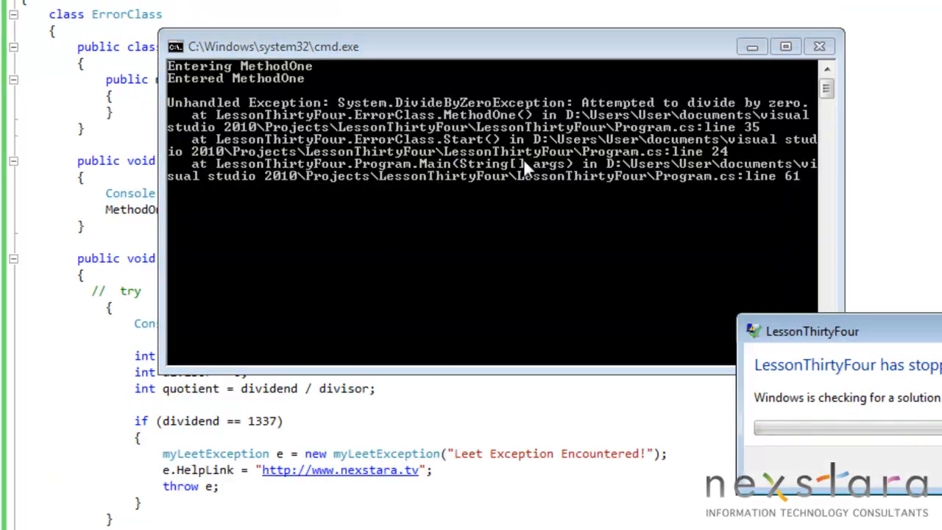
{"action": "mouse_move", "coordinate": [515, 139]}
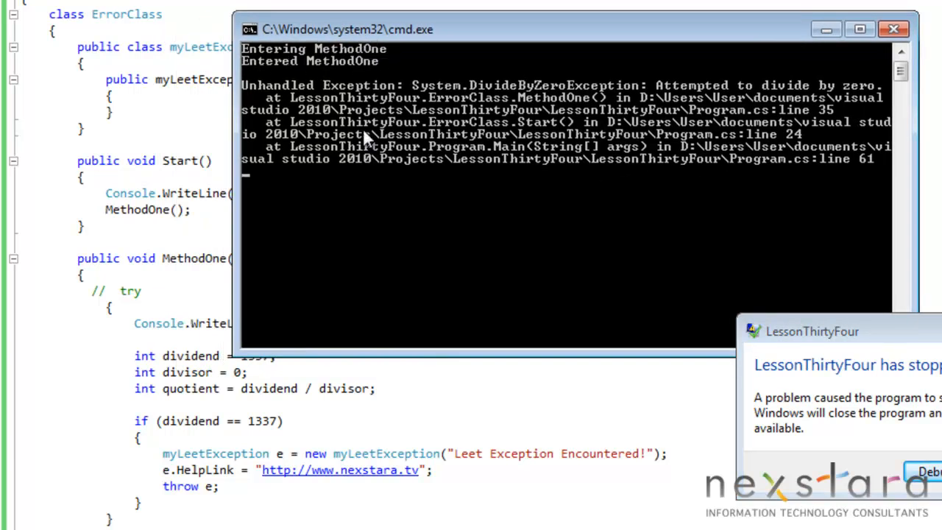
{"action": "mouse_move", "coordinate": [338, 410]}
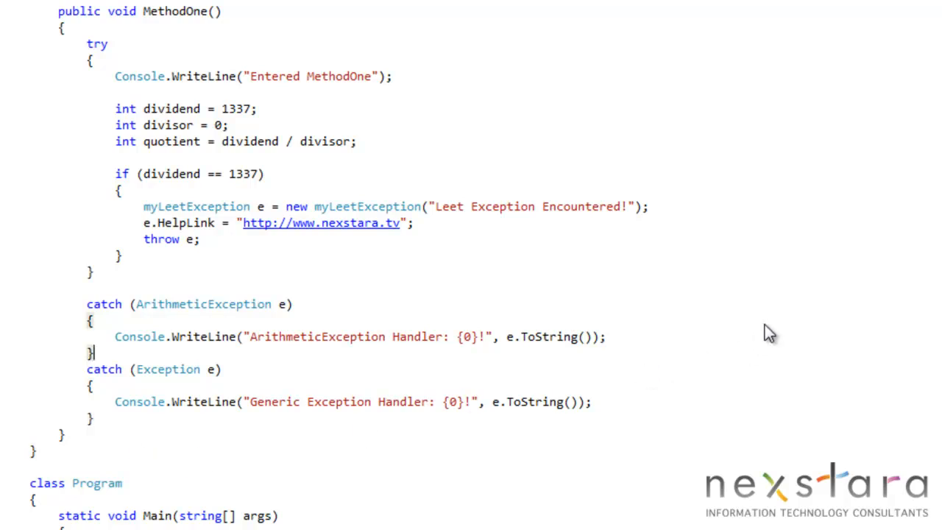
{"action": "mouse_move", "coordinate": [103, 88]}
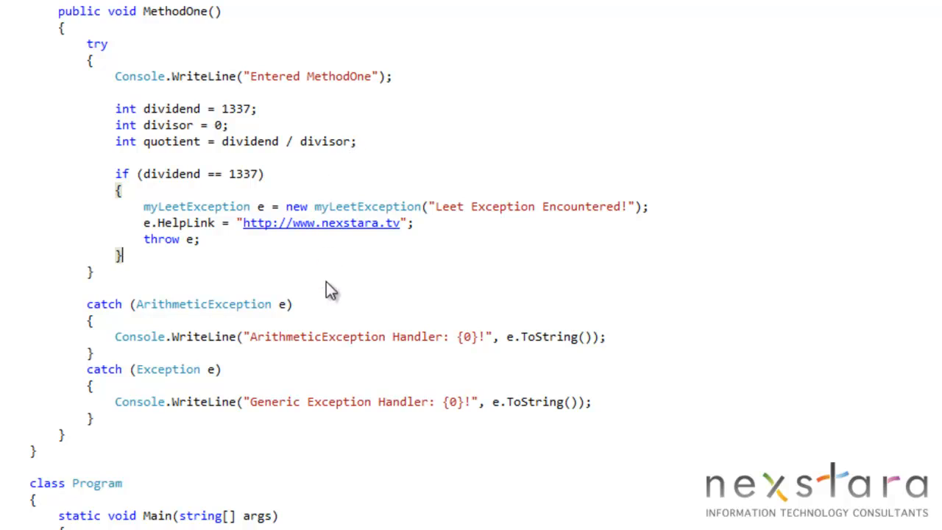
{"action": "mouse_move", "coordinate": [174, 305]}
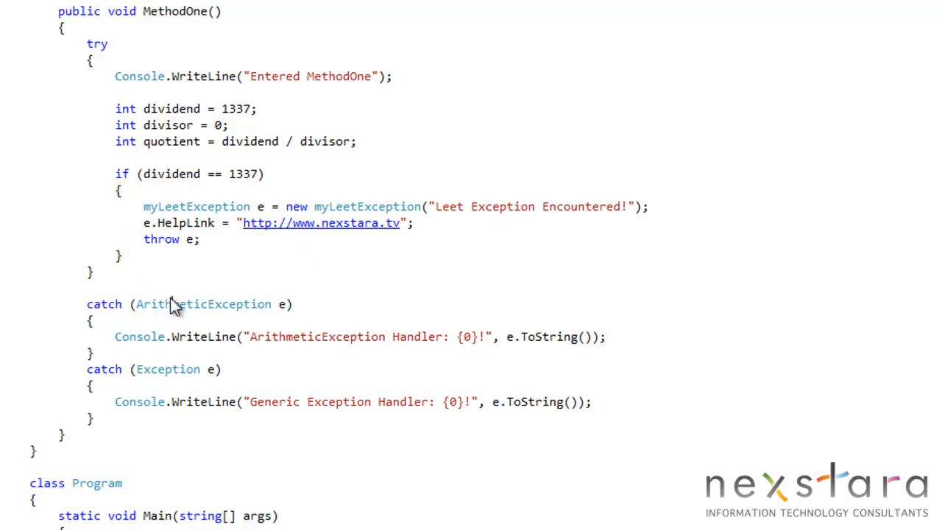
Step: Highlight the restored ArithmeticException catch type in MethodOne
{"action": "double_click", "coordinate": [203, 304]}
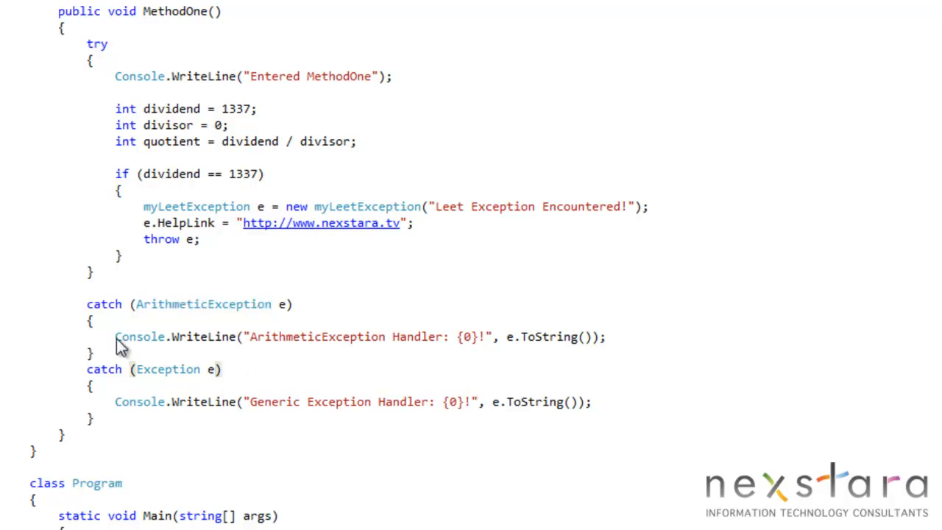
{"action": "mouse_move", "coordinate": [138, 336]}
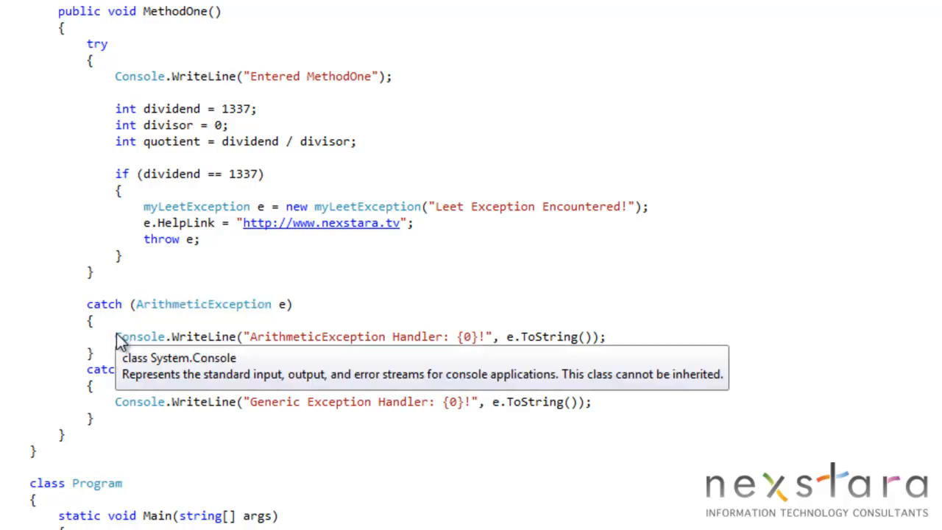
{"action": "double_click", "coordinate": [204, 304]}
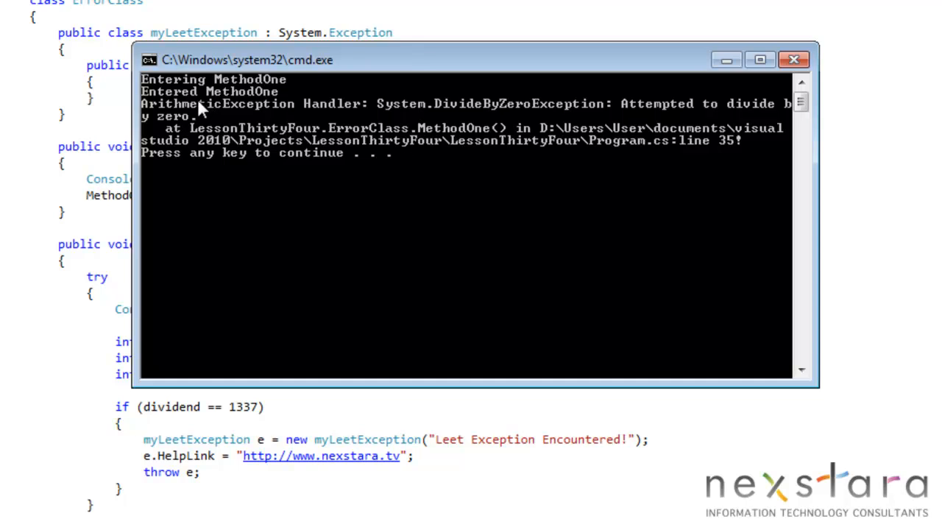
{"action": "mouse_move", "coordinate": [287, 114]}
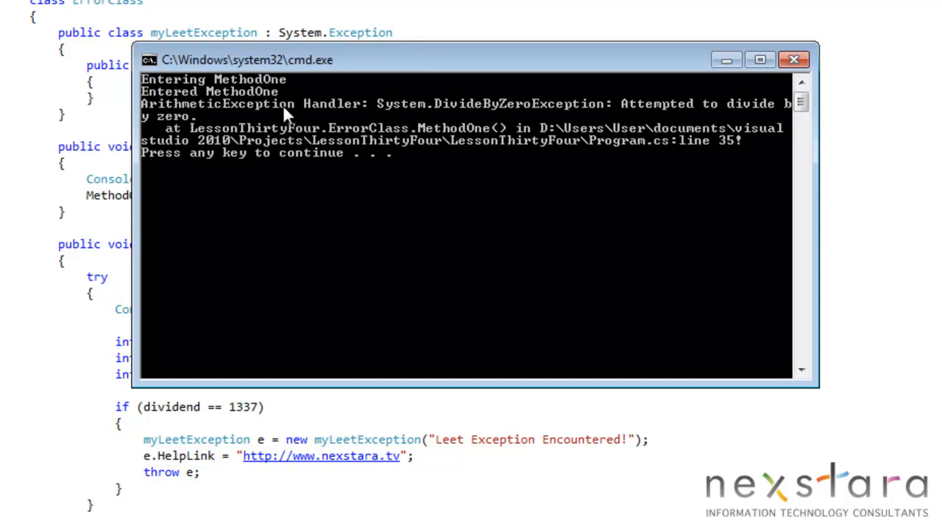
Step: Move the console window aside to read the DivideByZeroException stack trace
{"action": "left_click_drag", "start_coordinate": [250, 60], "coordinate": [316, 30]}
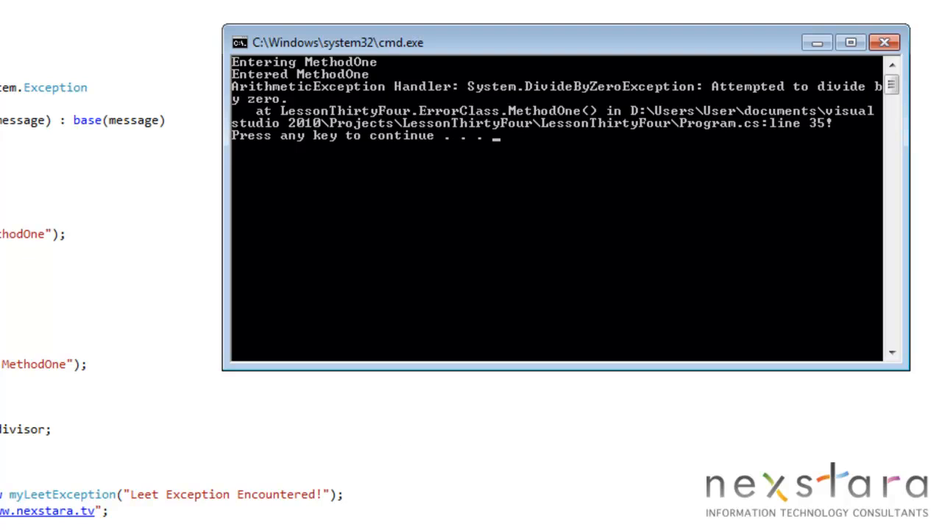
{"action": "mouse_move", "coordinate": [482, 181]}
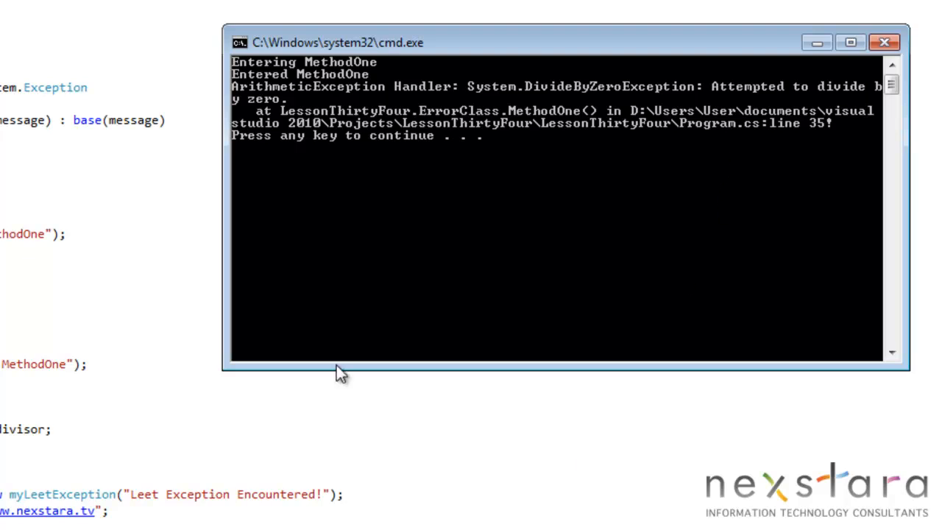
{"action": "mouse_move", "coordinate": [434, 155]}
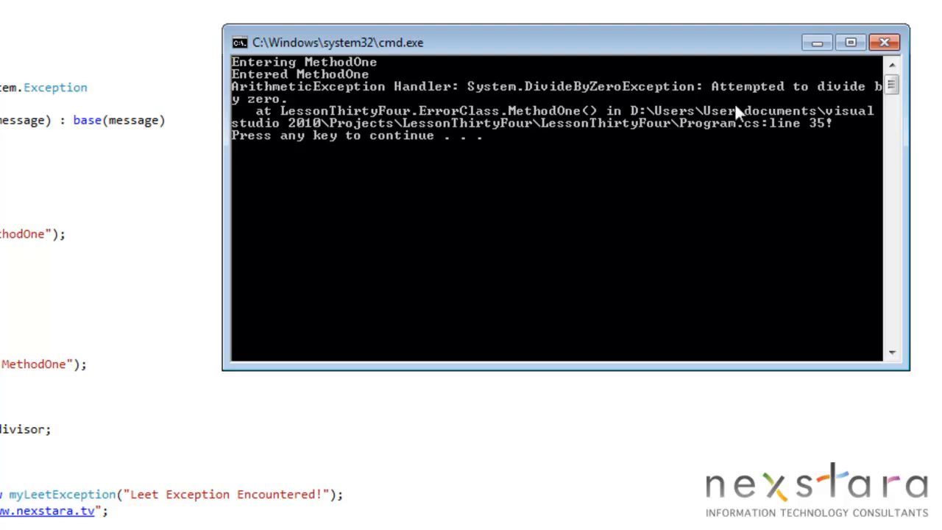
{"action": "mouse_move", "coordinate": [743, 125]}
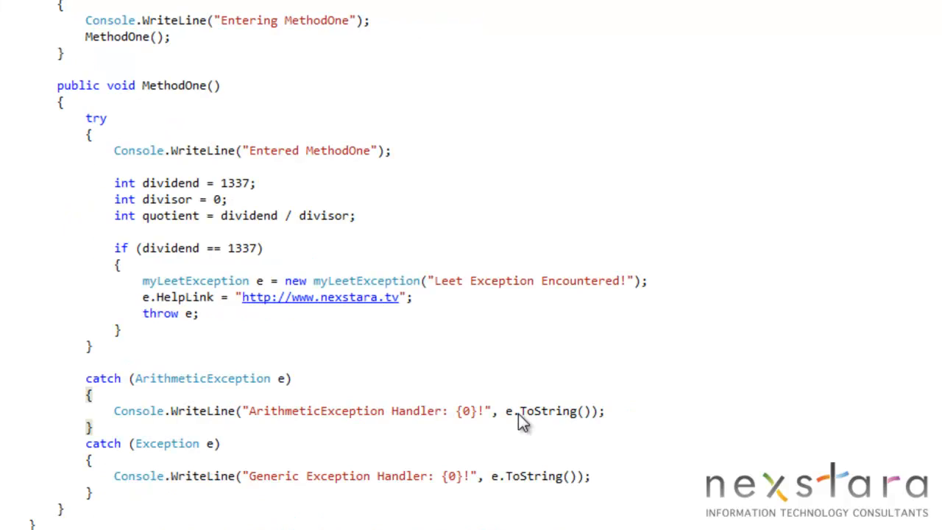
Step: Replace ToString() in the ArithmeticException handler with Message
{"action": "double_click", "coordinate": [548, 411]}
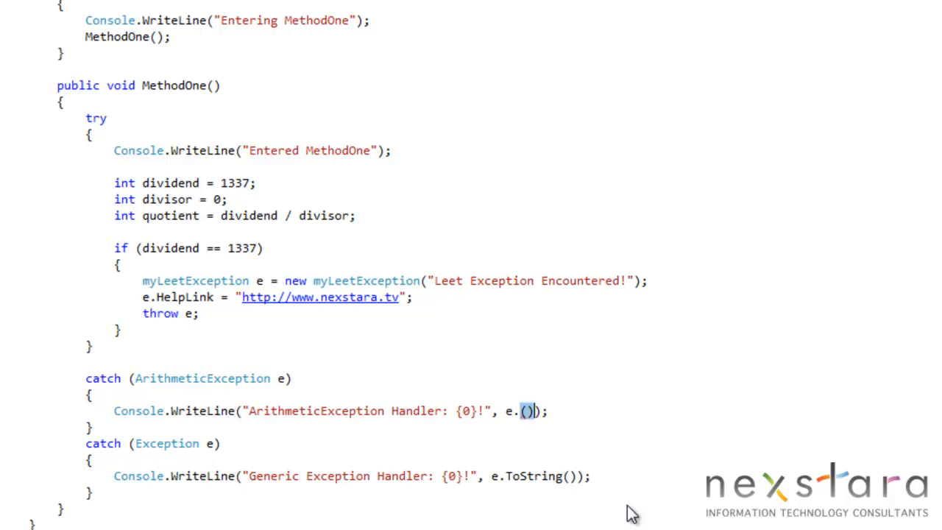
{"action": "type", "text": "Mess"}
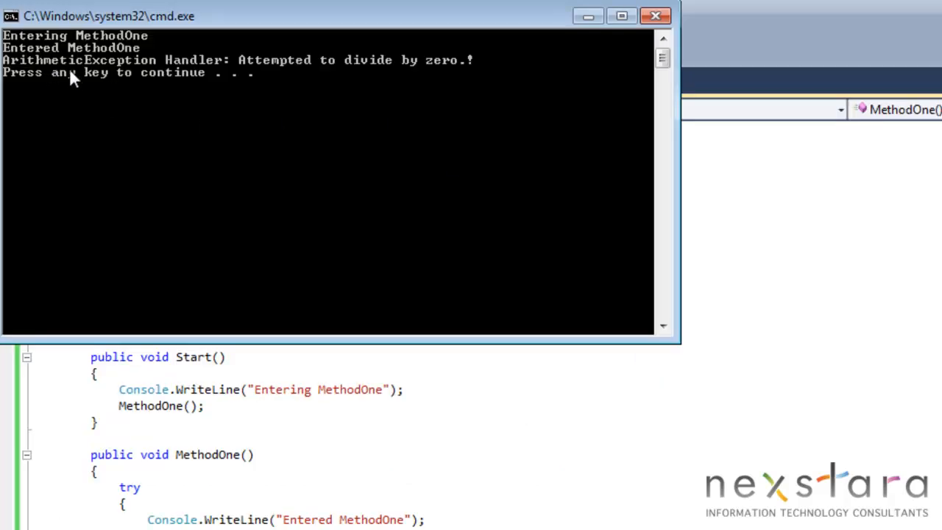
{"action": "mouse_move", "coordinate": [299, 70]}
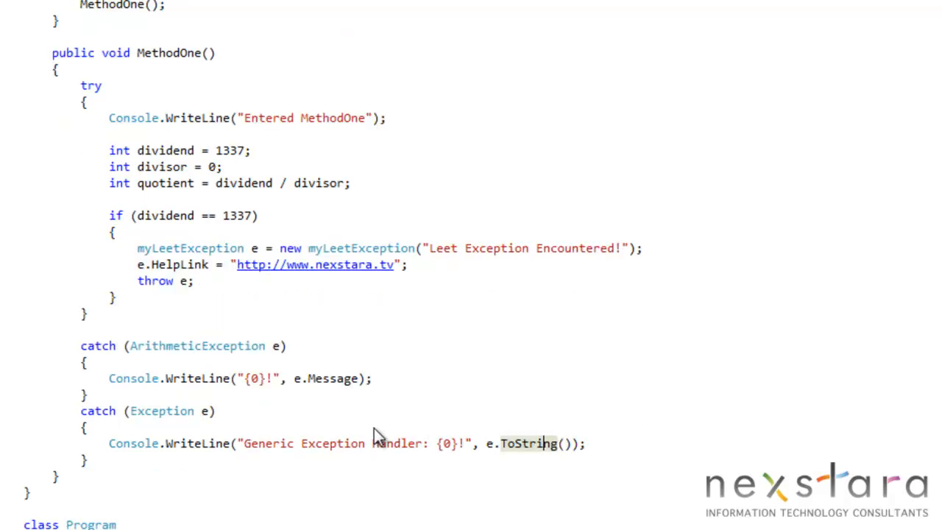
{"action": "mouse_move", "coordinate": [287, 409]}
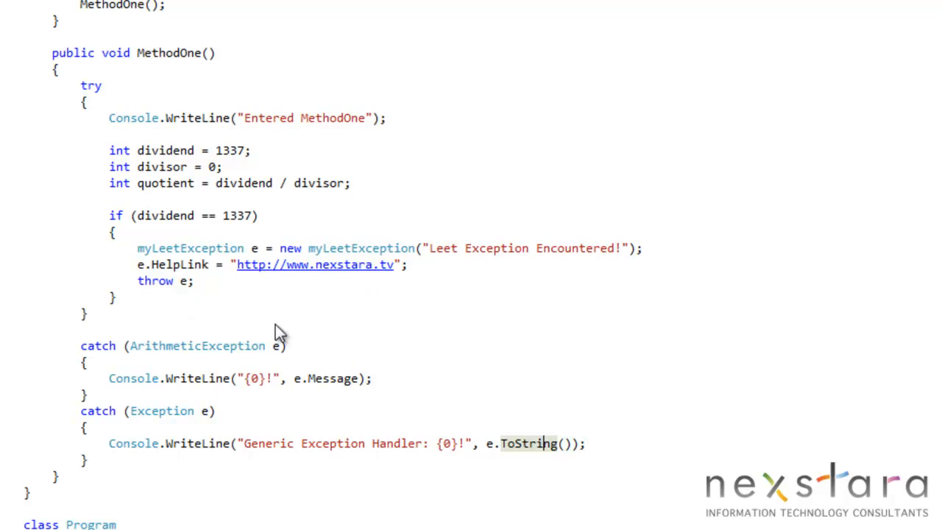
{"action": "mouse_move", "coordinate": [234, 353]}
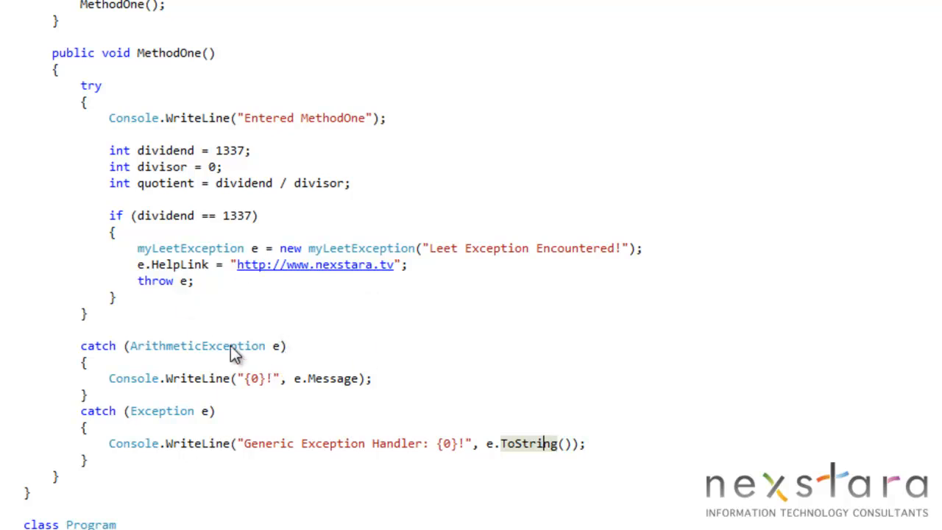
{"action": "mouse_move", "coordinate": [140, 173]}
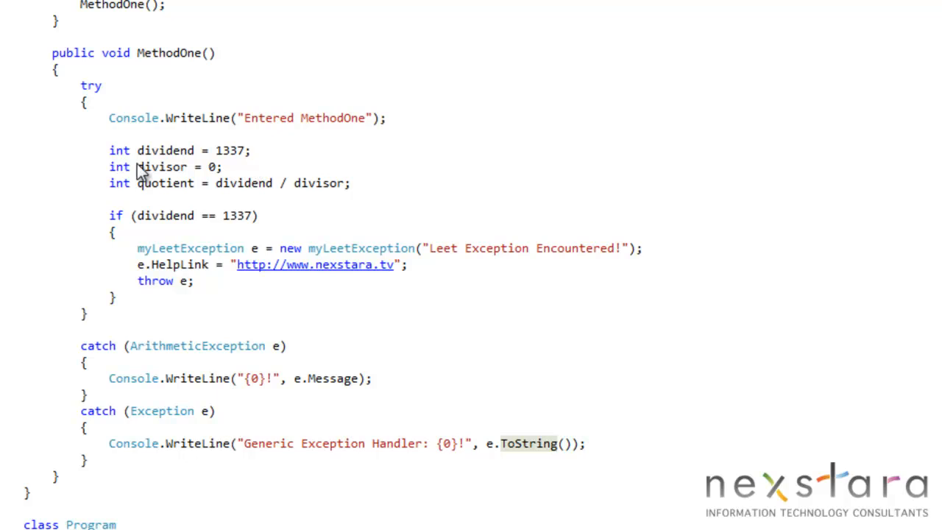
{"action": "mouse_move", "coordinate": [217, 205]}
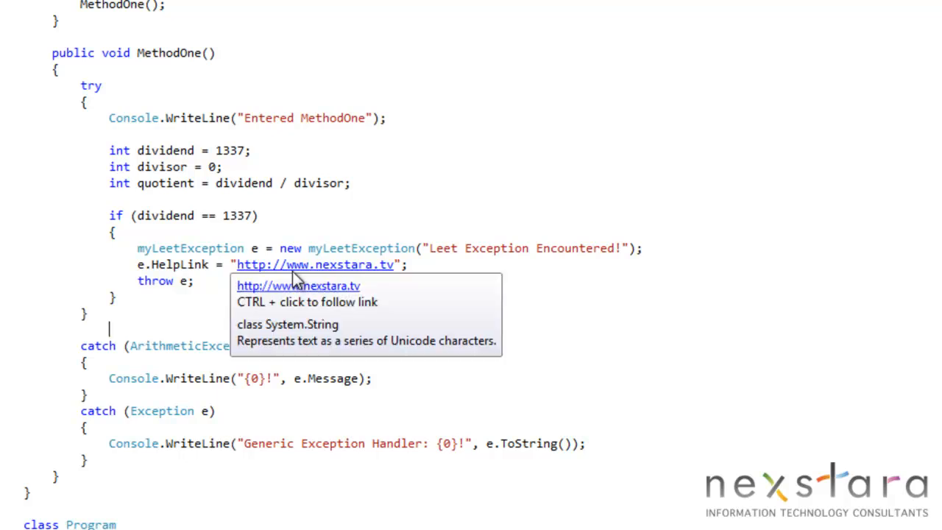
{"action": "mouse_move", "coordinate": [286, 182]}
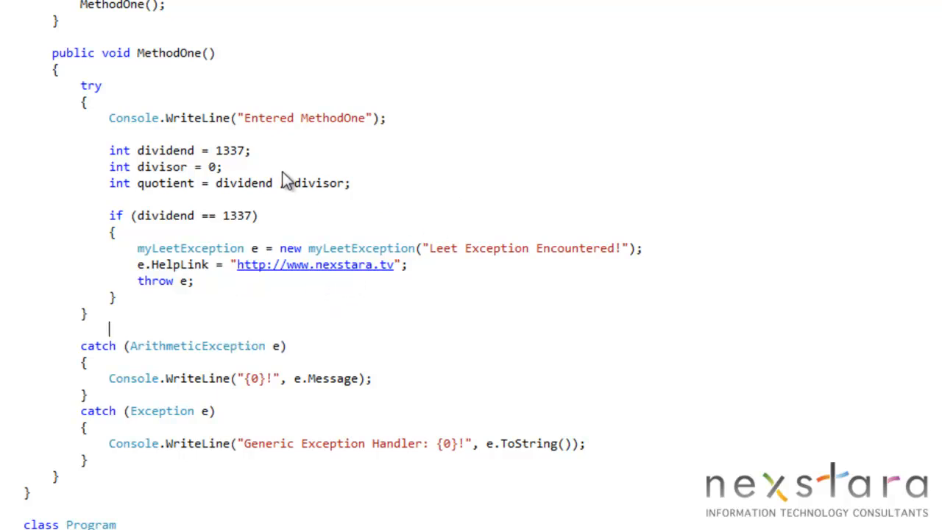
{"action": "double_click", "coordinate": [230, 150]}
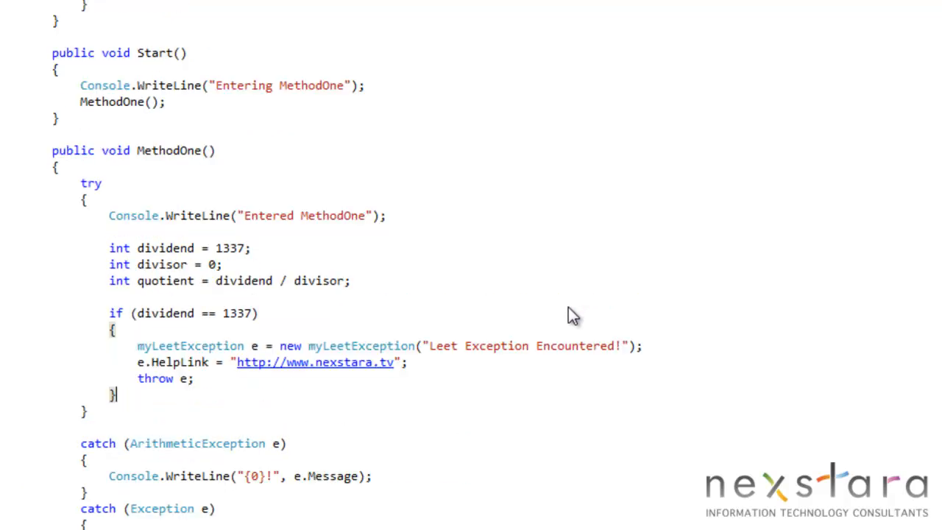
{"action": "scroll", "scroll_direction": "down", "scroll_amount": 3}
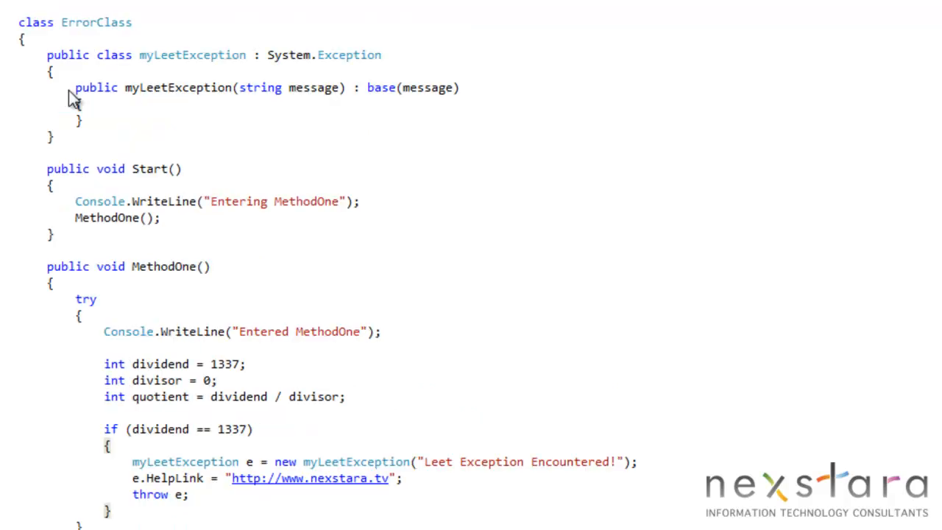
{"action": "left_click_drag", "start_coordinate": [74, 88], "coordinate": [51, 137]}
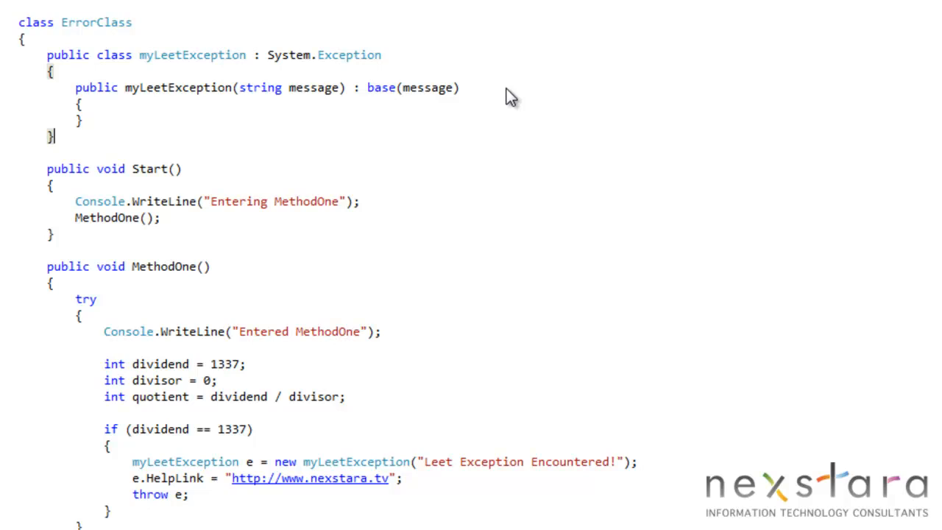
{"action": "mouse_move", "coordinate": [165, 101]}
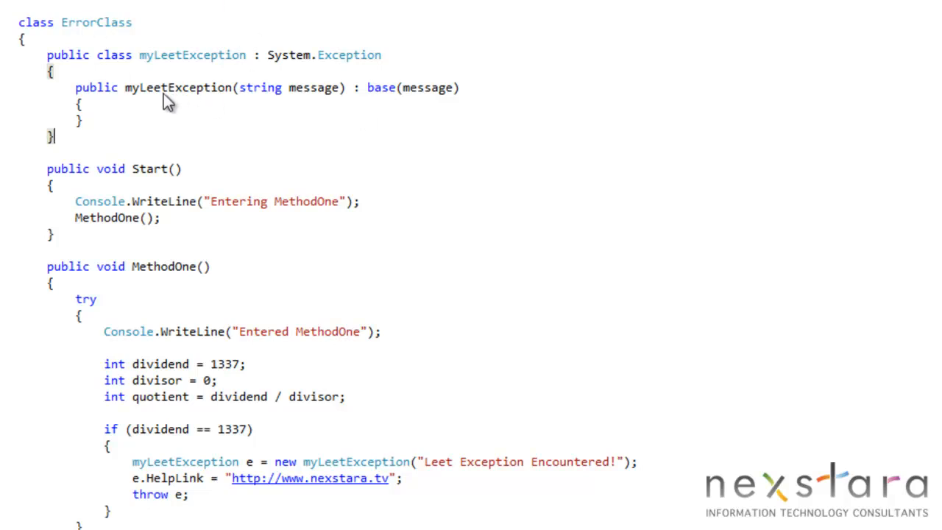
{"action": "mouse_move", "coordinate": [350, 50]}
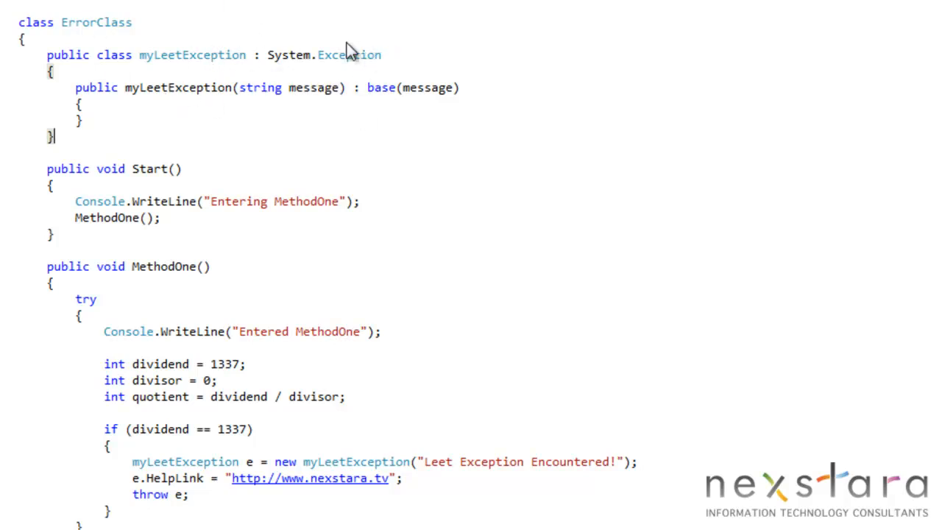
{"action": "mouse_move", "coordinate": [346, 55]}
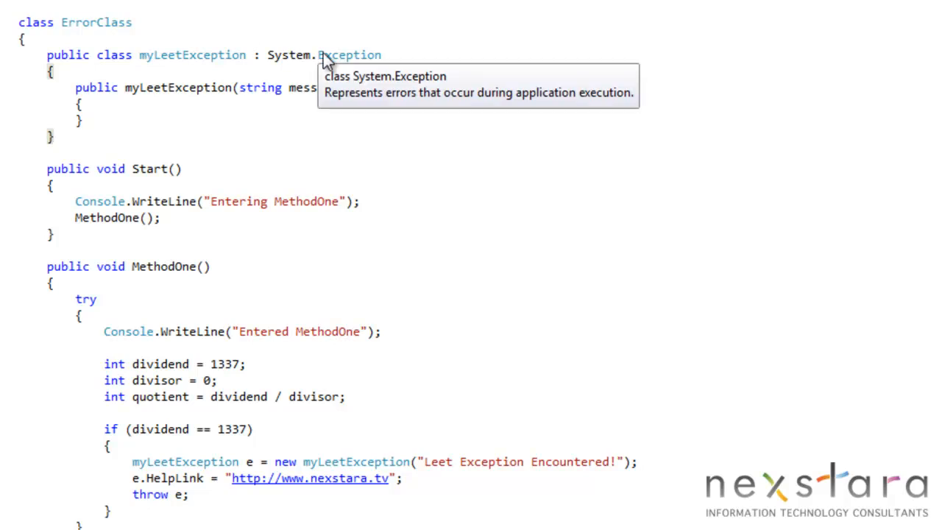
{"action": "mouse_move", "coordinate": [286, 110]}
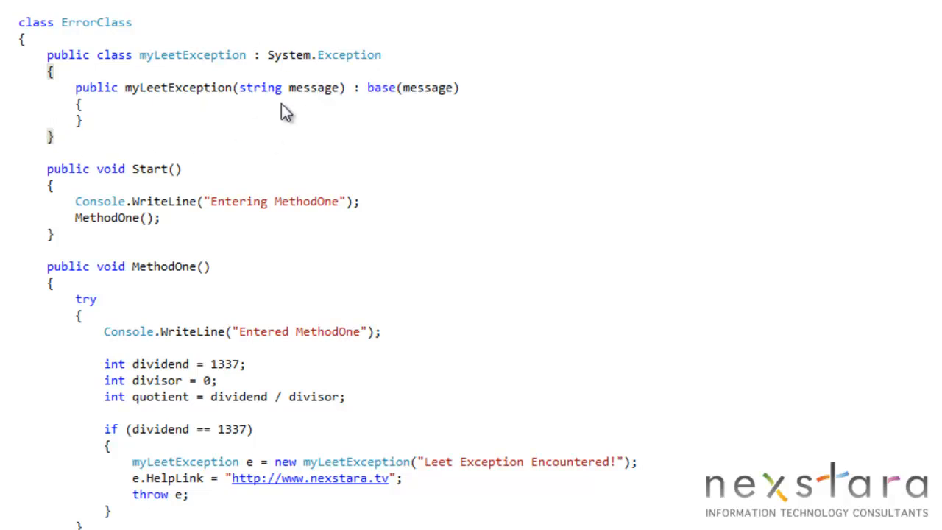
{"action": "mouse_move", "coordinate": [325, 132]}
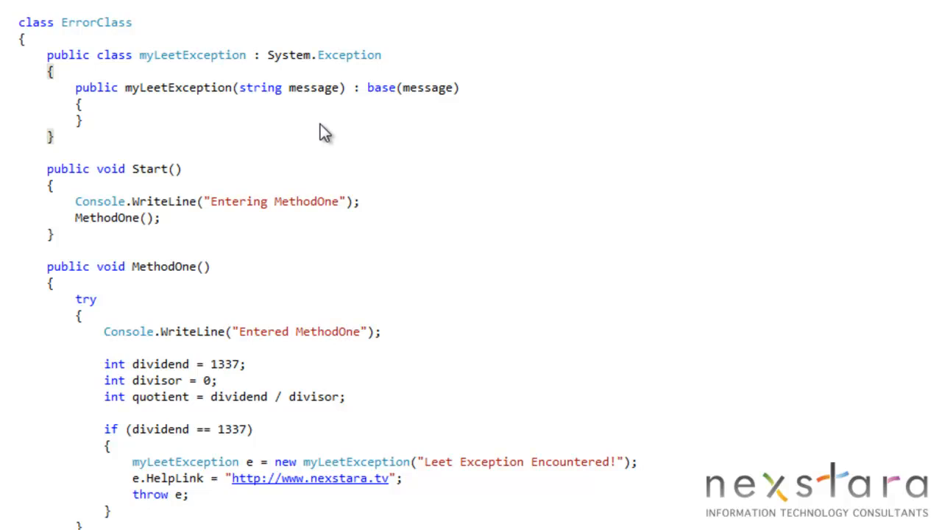
{"action": "scroll", "scroll_direction": "down", "scroll_amount": 3}
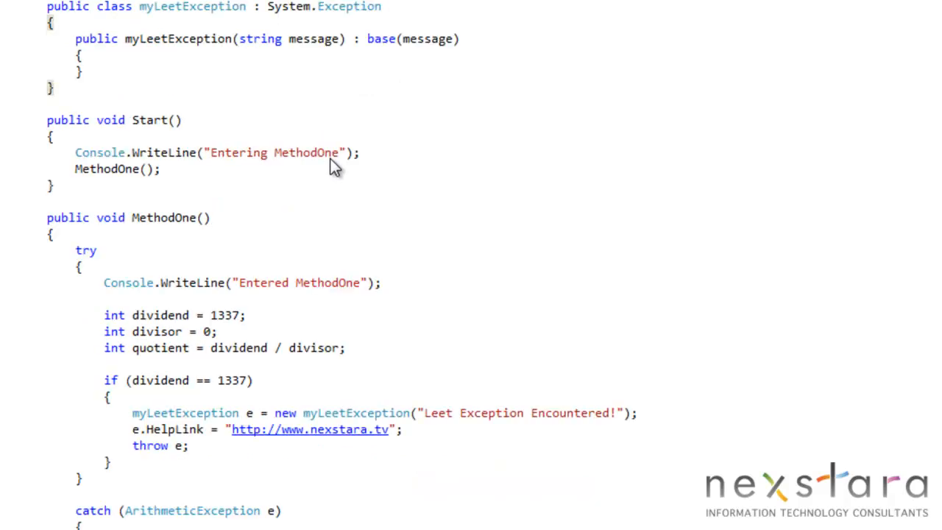
{"action": "scroll", "scroll_direction": "down", "scroll_amount": 3}
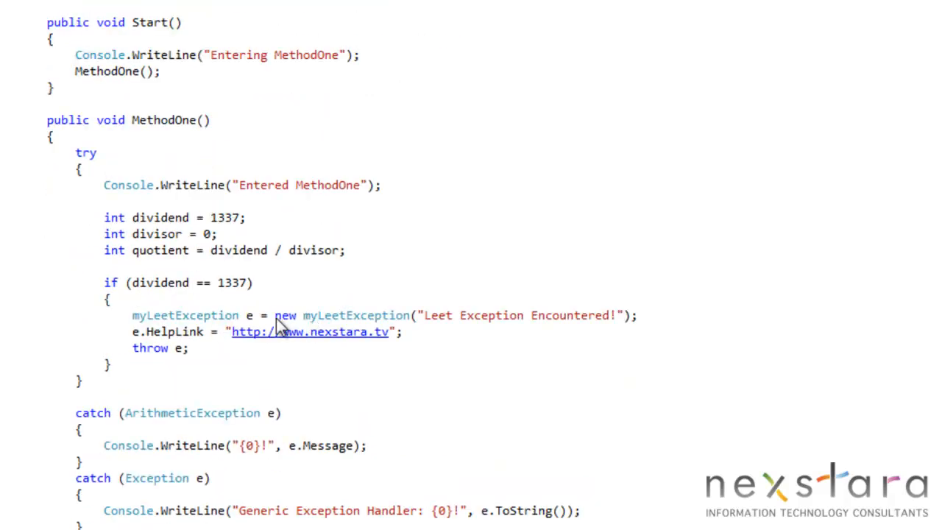
{"action": "mouse_move", "coordinate": [204, 301]}
{"action": "type", "text": "1"}
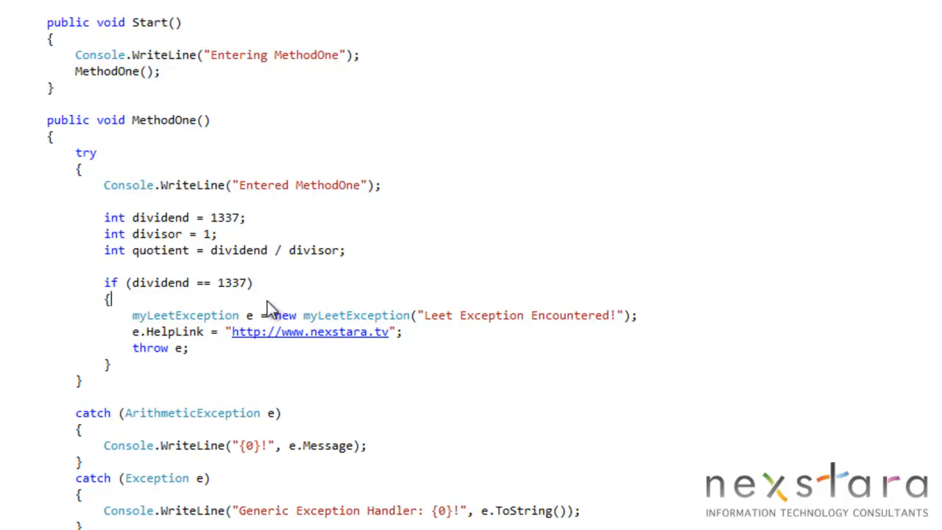
{"action": "mouse_move", "coordinate": [231, 298]}
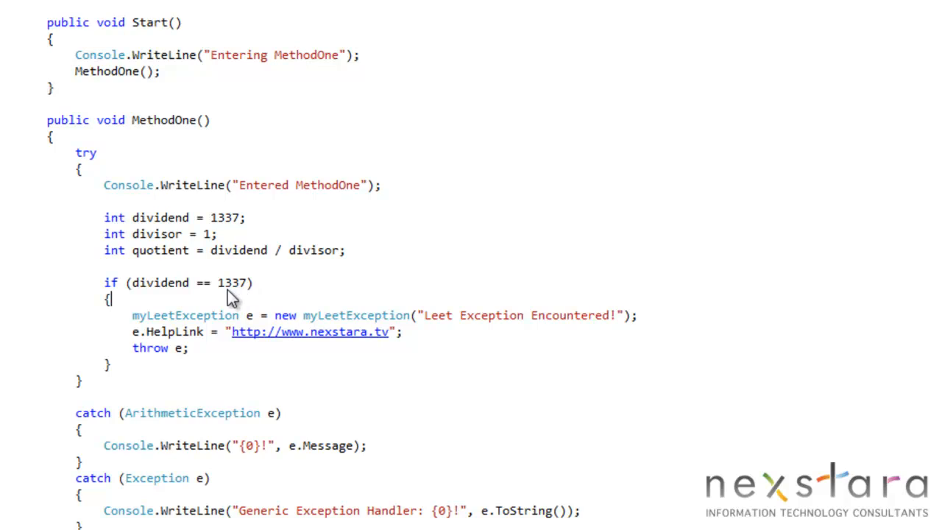
{"action": "mouse_move", "coordinate": [184, 315]}
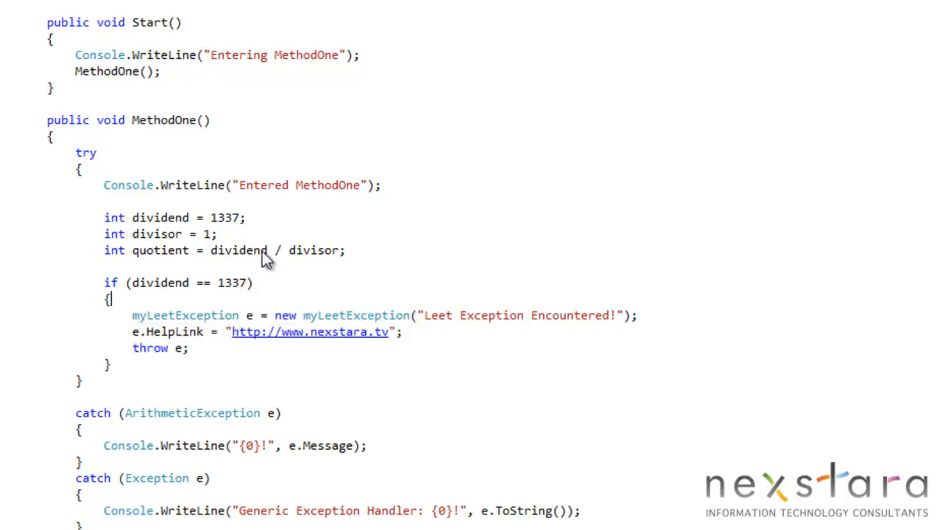
{"action": "mouse_move", "coordinate": [460, 328]}
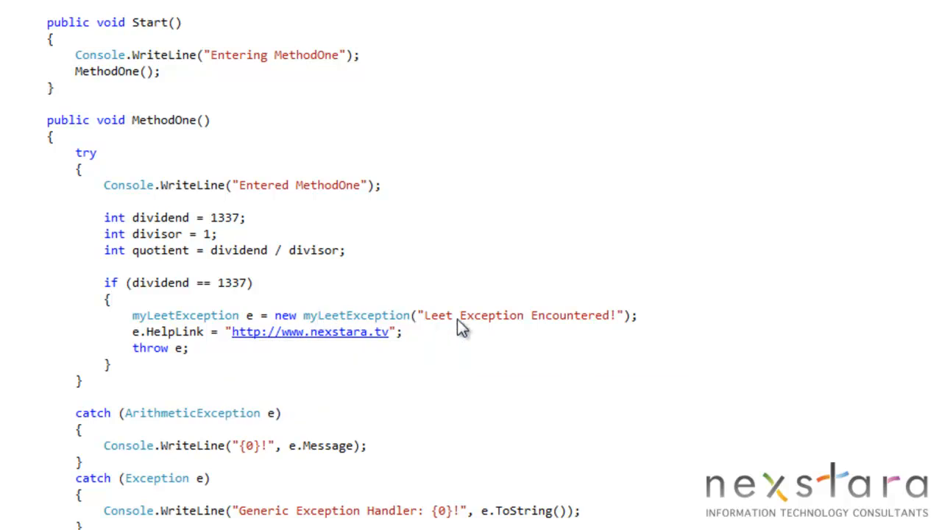
{"action": "mouse_move", "coordinate": [430, 325]}
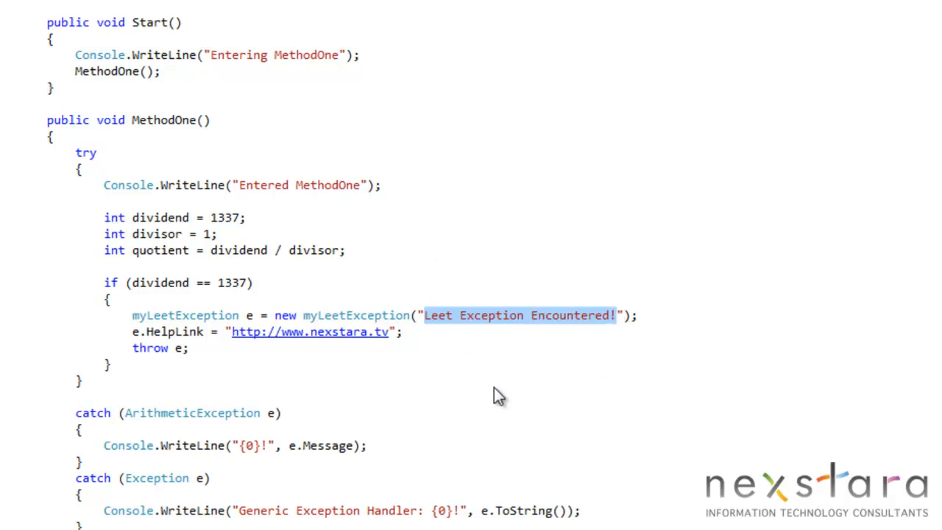
{"action": "mouse_move", "coordinate": [486, 324]}
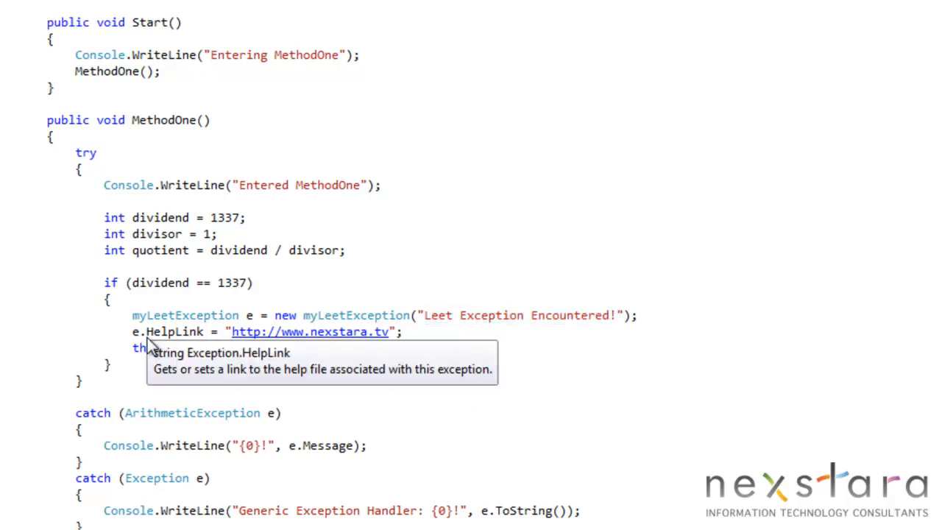
{"action": "mouse_move", "coordinate": [302, 345]}
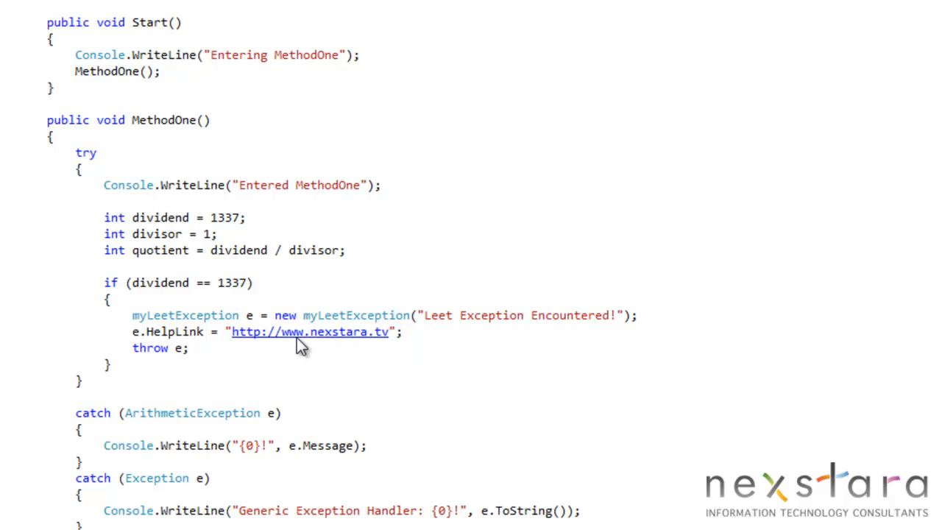
{"action": "mouse_move", "coordinate": [515, 524]}
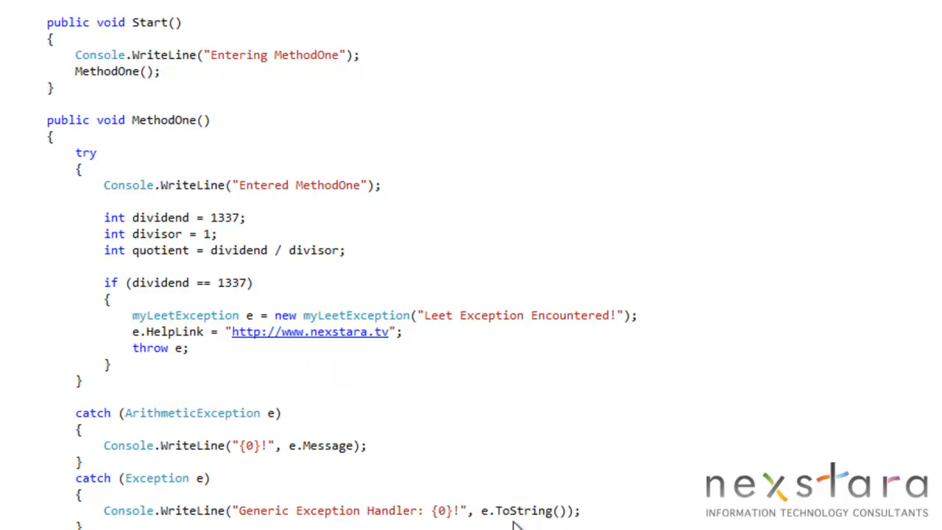
{"action": "mouse_move", "coordinate": [287, 367]}
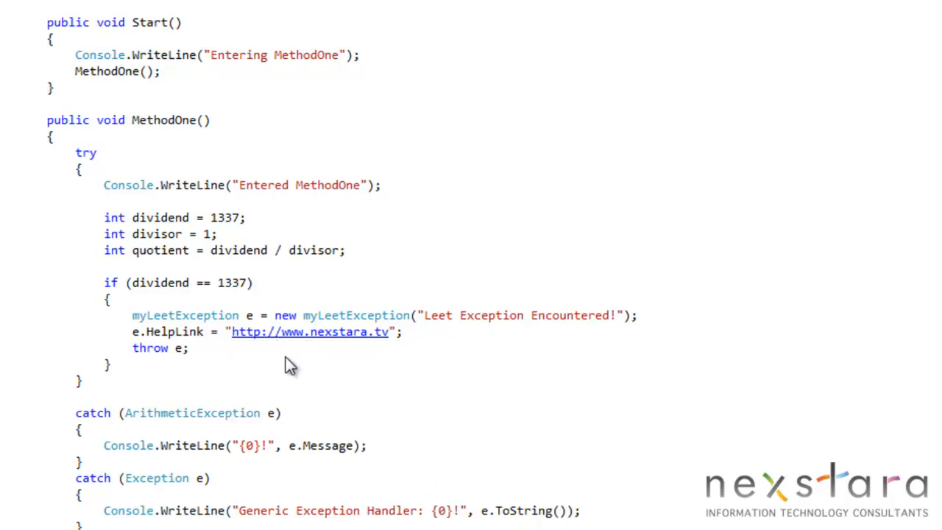
{"action": "mouse_move", "coordinate": [411, 370]}
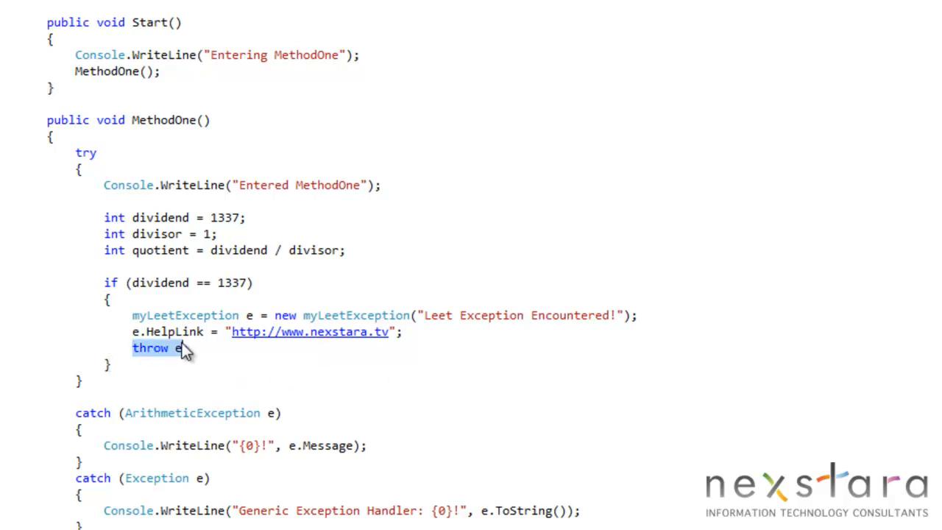
Step: Select code inside the if (dividend == 1337) block in MethodOne
{"action": "left_click", "coordinate": [184, 360]}
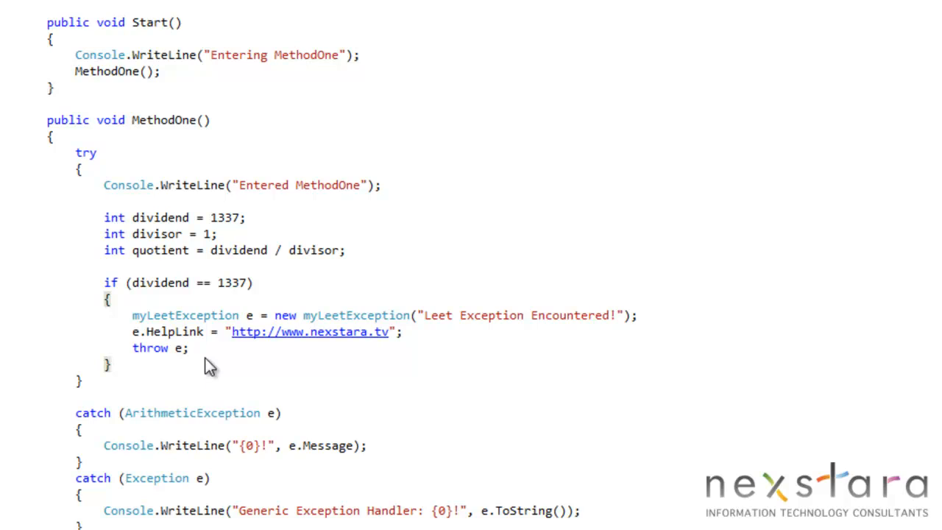
{"action": "double_click", "coordinate": [151, 348]}
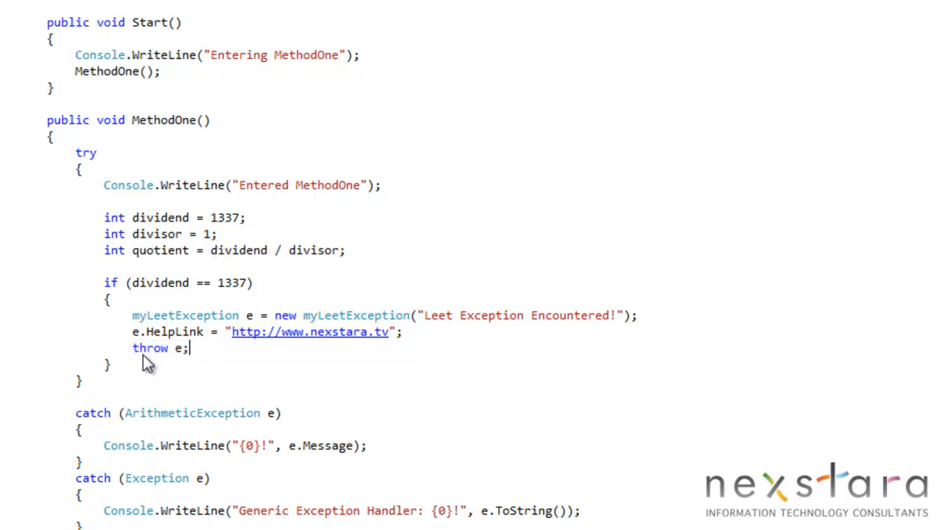
{"action": "mouse_move", "coordinate": [133, 357]}
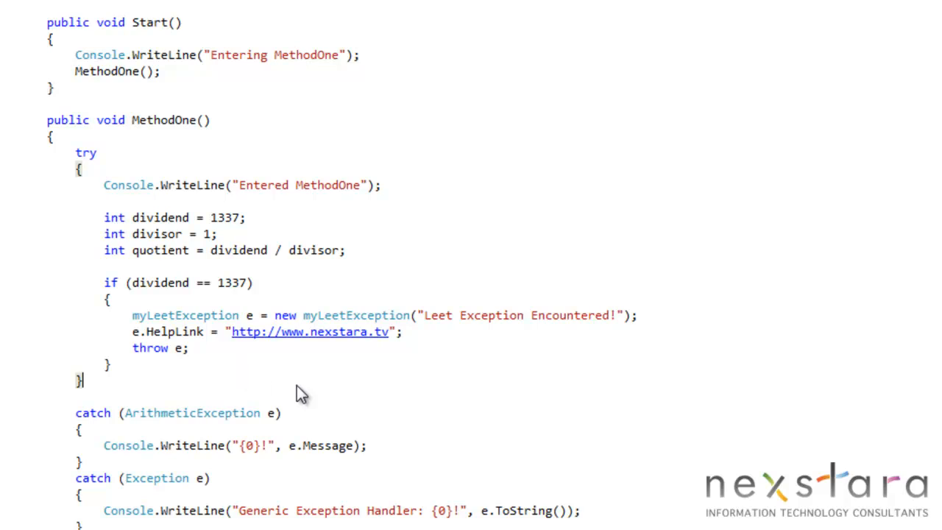
{"action": "mouse_move", "coordinate": [162, 420]}
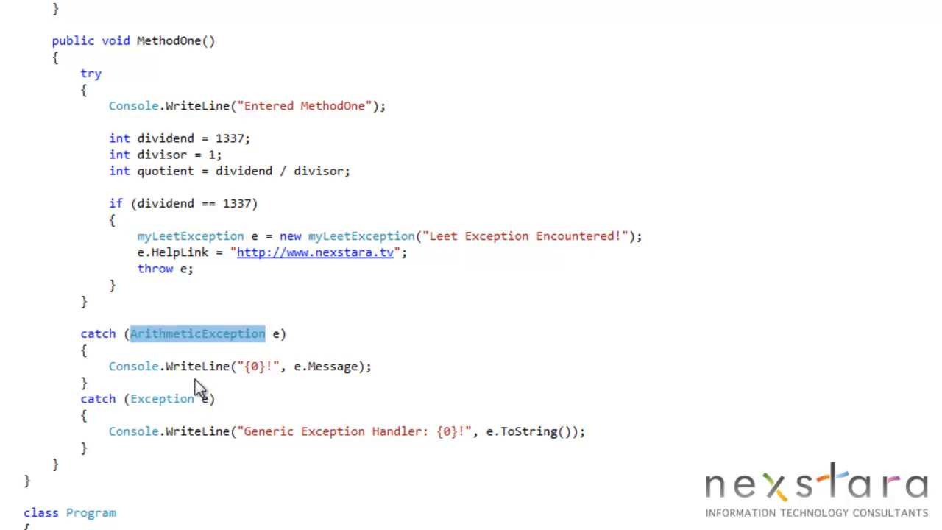
{"action": "mouse_move", "coordinate": [234, 352]}
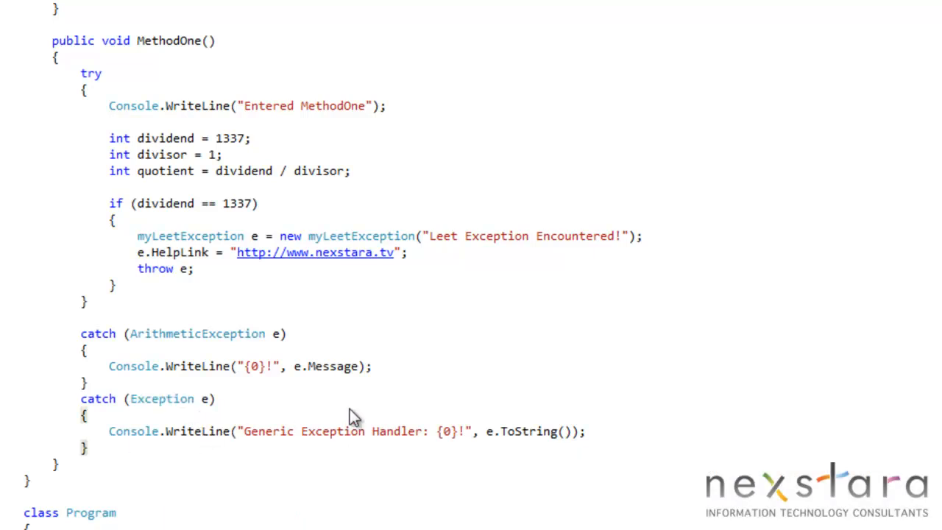
{"action": "mouse_move", "coordinate": [526, 424]}
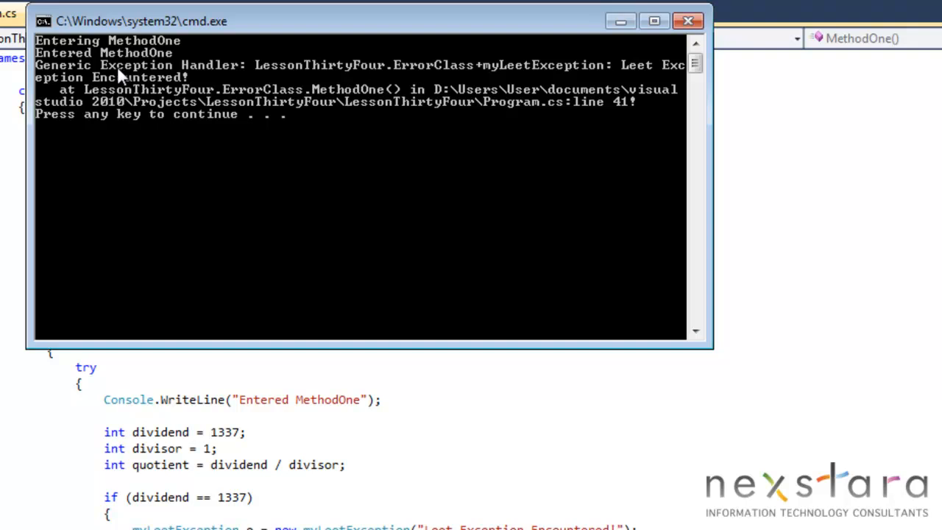
{"action": "mouse_move", "coordinate": [272, 72]}
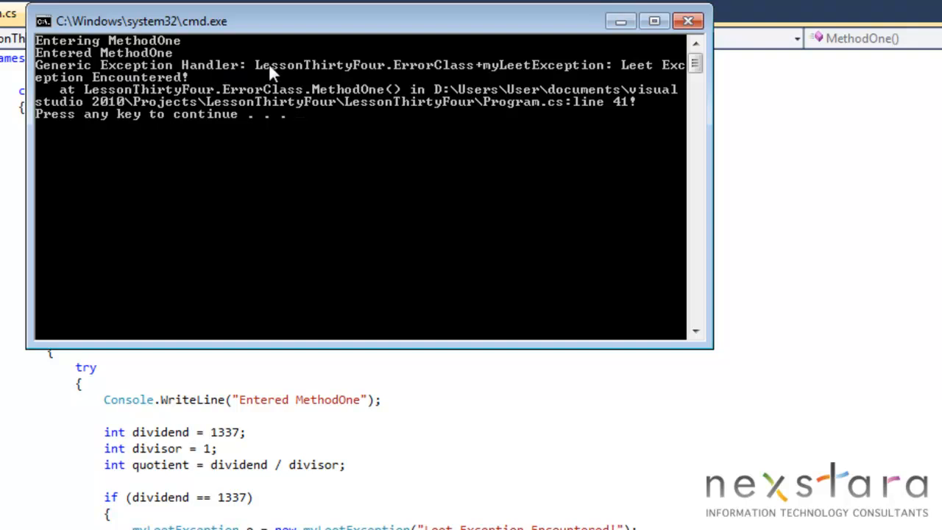
{"action": "mouse_move", "coordinate": [270, 98]}
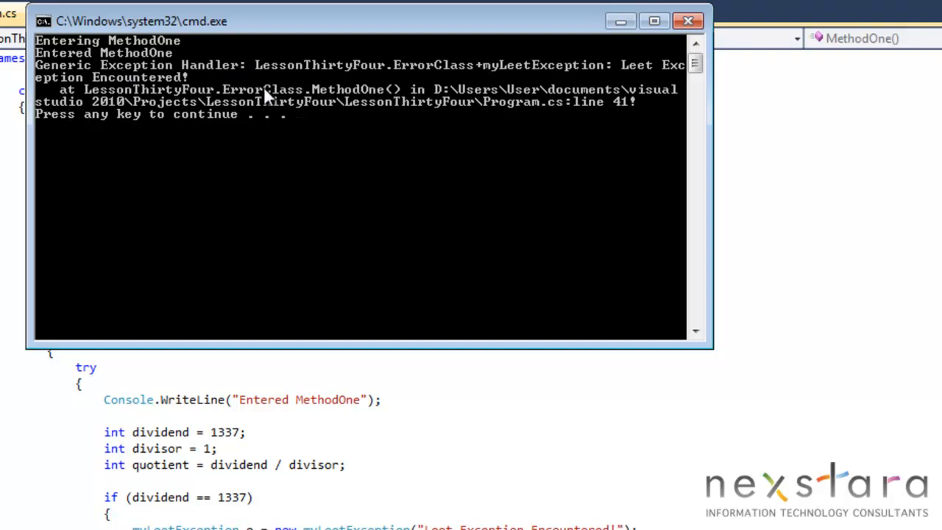
{"action": "mouse_move", "coordinate": [276, 95]}
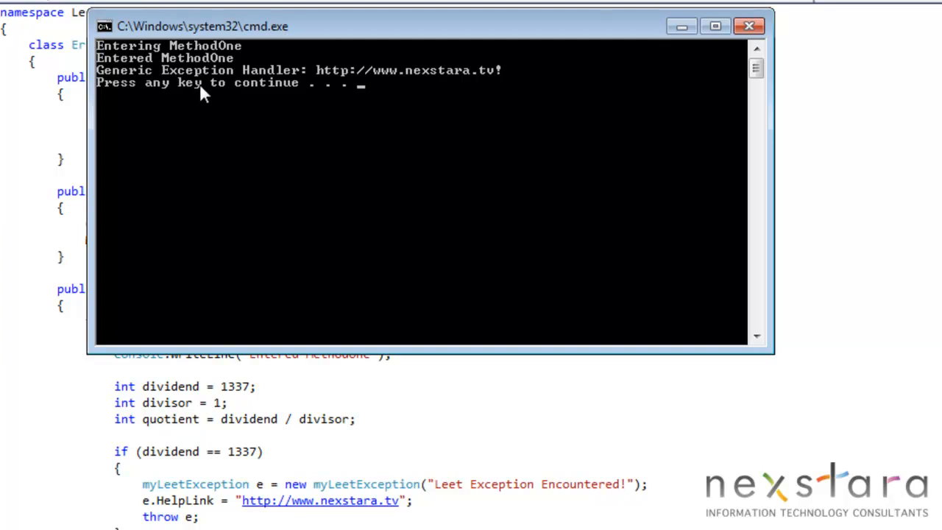
{"action": "mouse_move", "coordinate": [342, 83]}
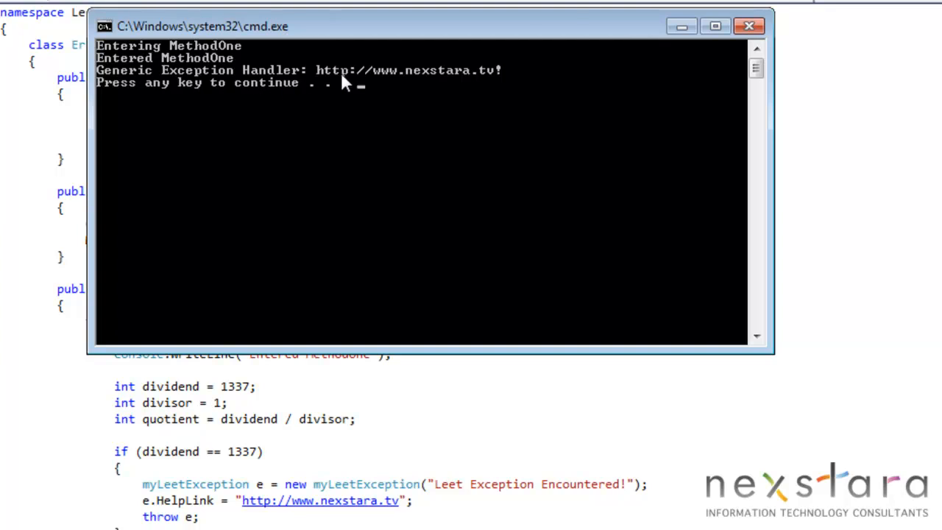
{"action": "mouse_move", "coordinate": [434, 79]}
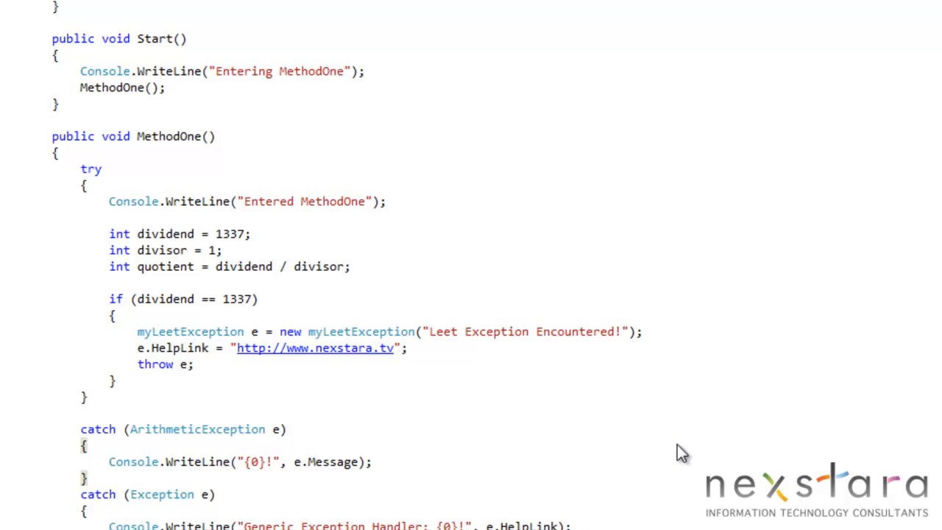
Step: Scroll through the myLeetException class, Start, and both catch handlers
{"action": "scroll", "scroll_direction": "down", "scroll_amount": 3}
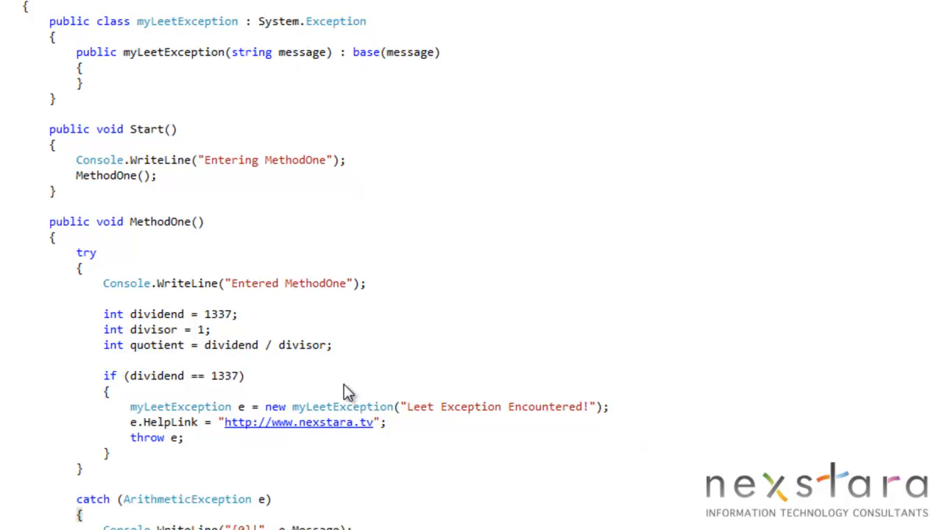
{"action": "scroll", "scroll_direction": "down", "scroll_amount": 3}
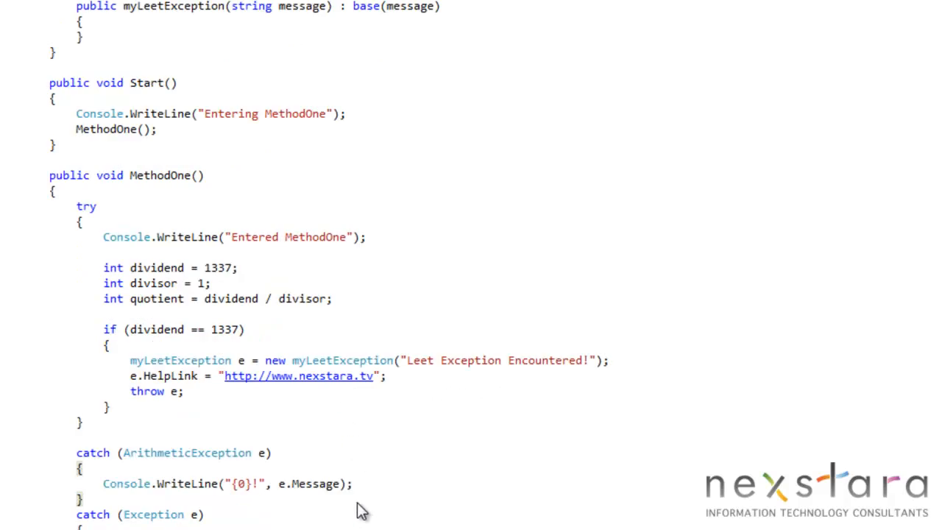
{"action": "mouse_move", "coordinate": [493, 305]}
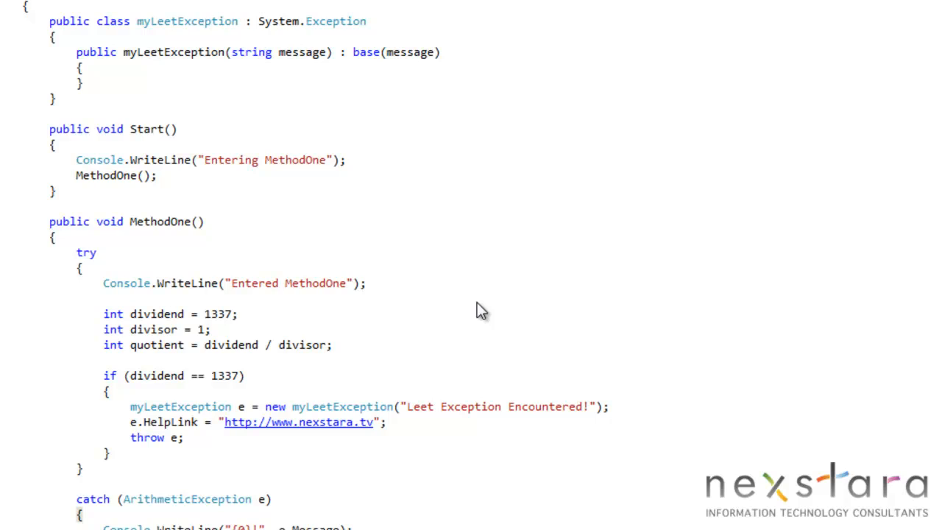
{"action": "mouse_move", "coordinate": [478, 311]}
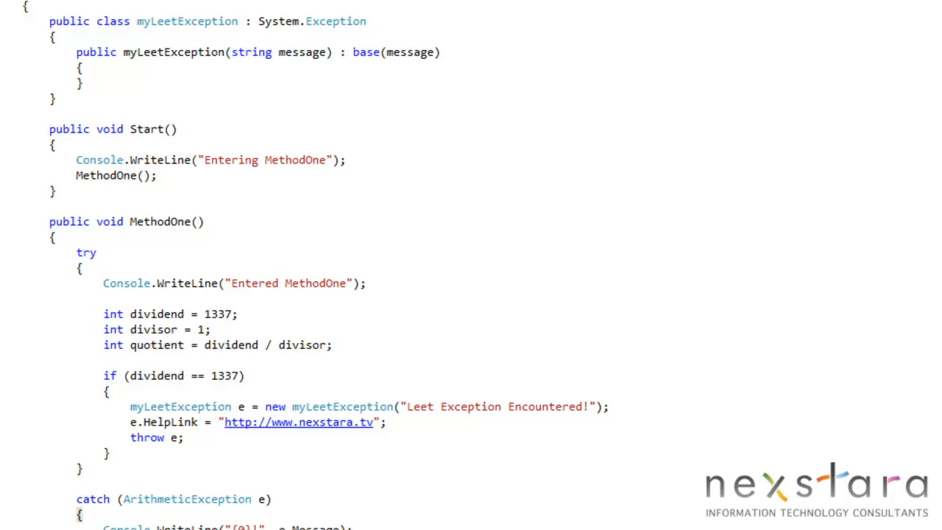
{"action": "mouse_move", "coordinate": [323, 131]}
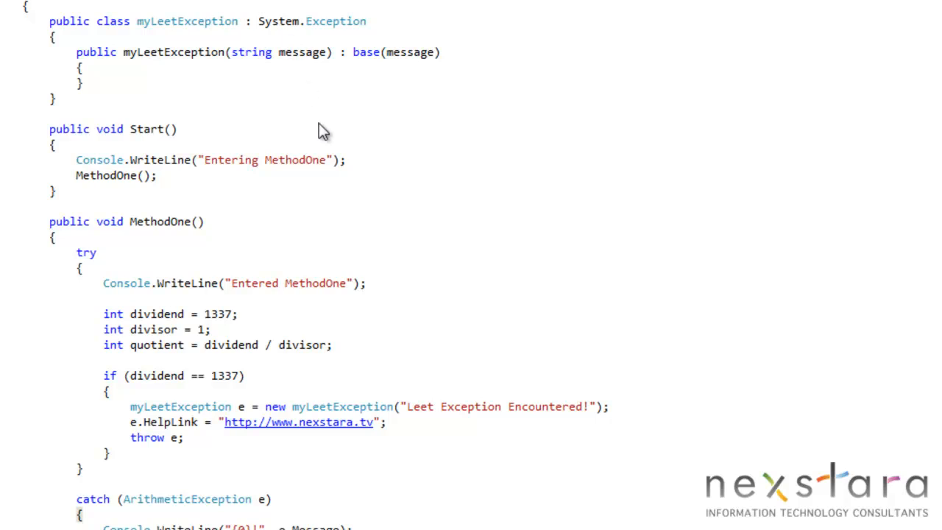
{"action": "scroll", "scroll_direction": "down", "scroll_amount": 3}
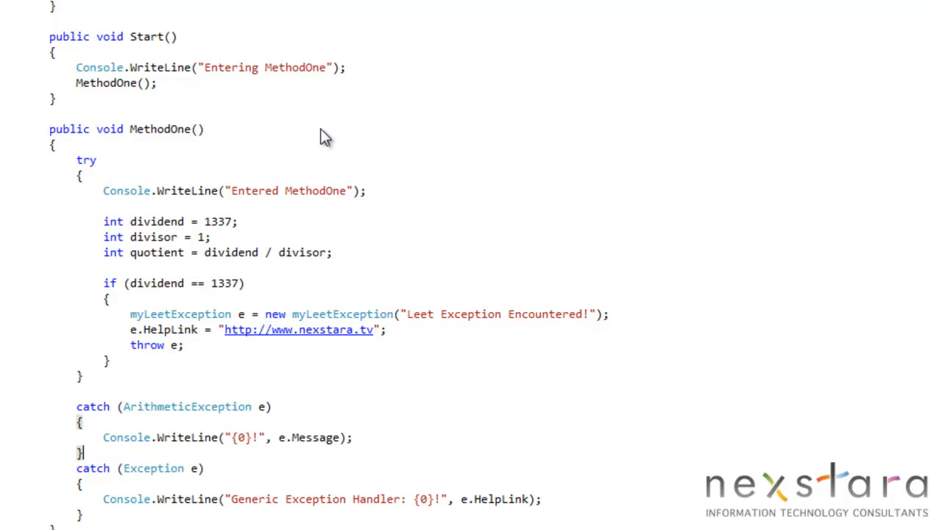
{"action": "mouse_move", "coordinate": [302, 253]}
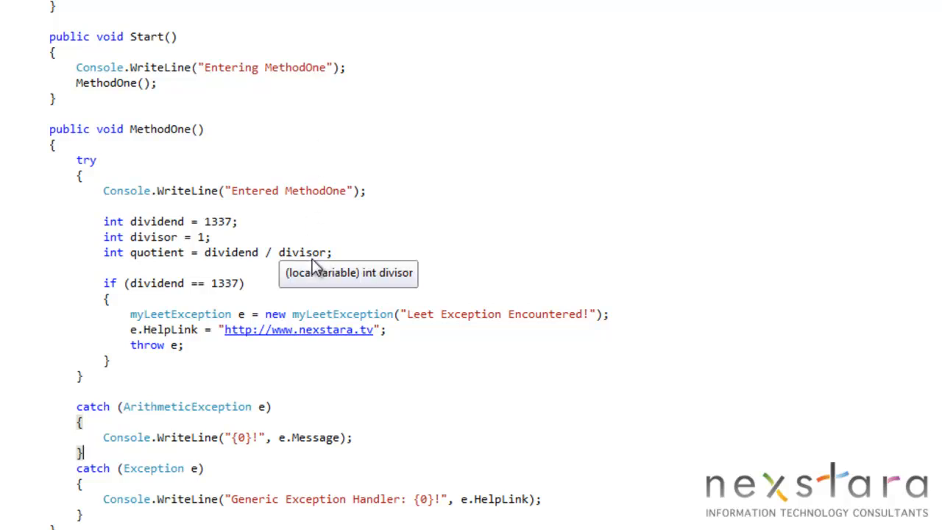
{"action": "mouse_move", "coordinate": [228, 337]}
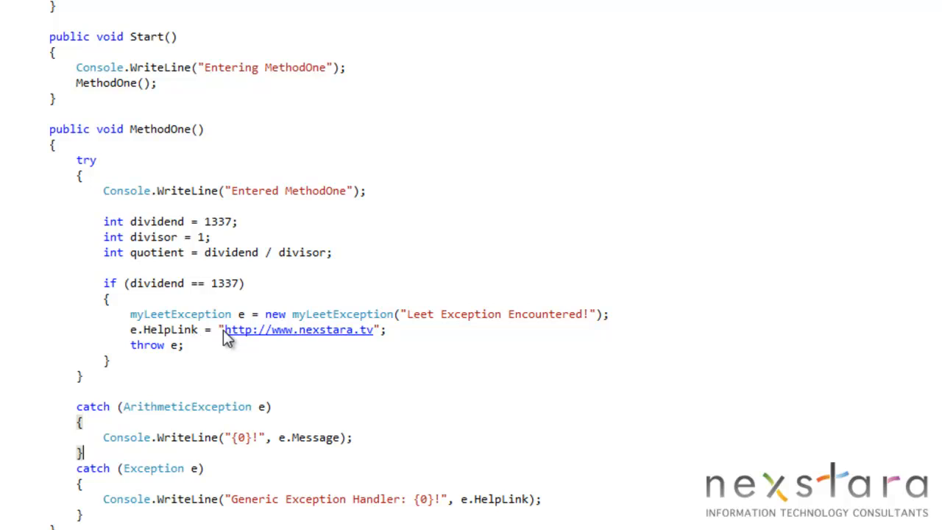
{"action": "mouse_move", "coordinate": [206, 349]}
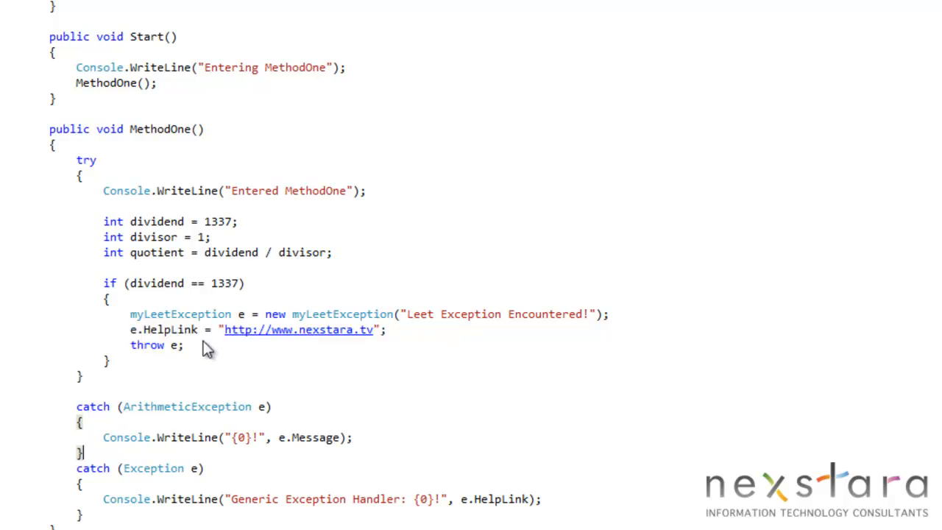
{"action": "mouse_move", "coordinate": [183, 371]}
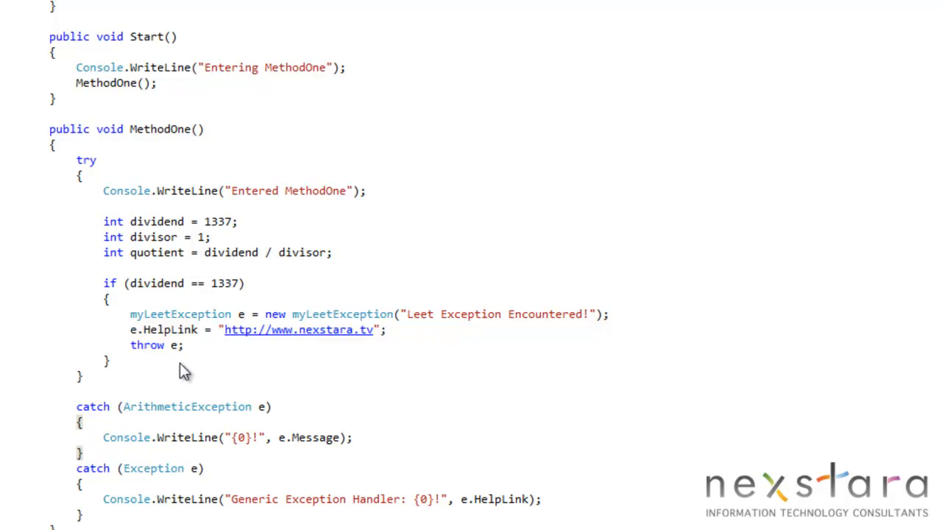
{"action": "mouse_move", "coordinate": [169, 375]}
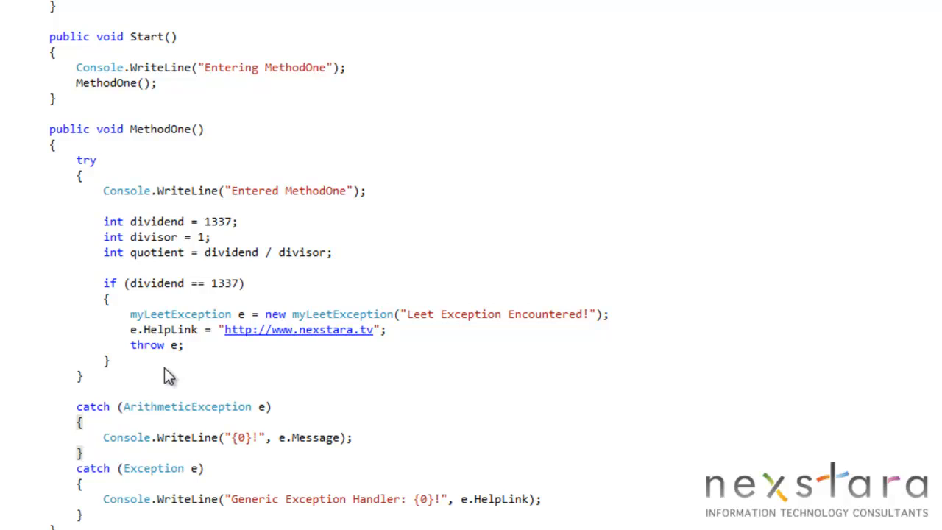
{"action": "mouse_move", "coordinate": [685, 243]}
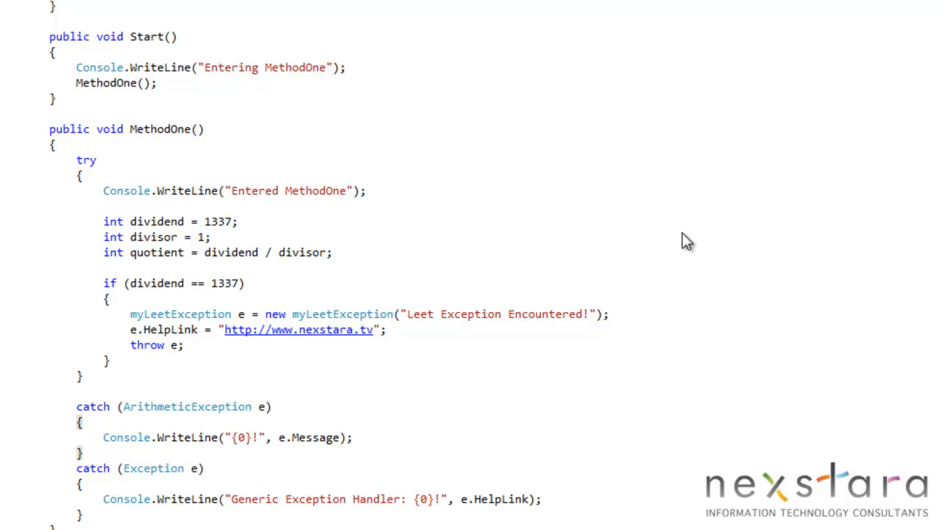